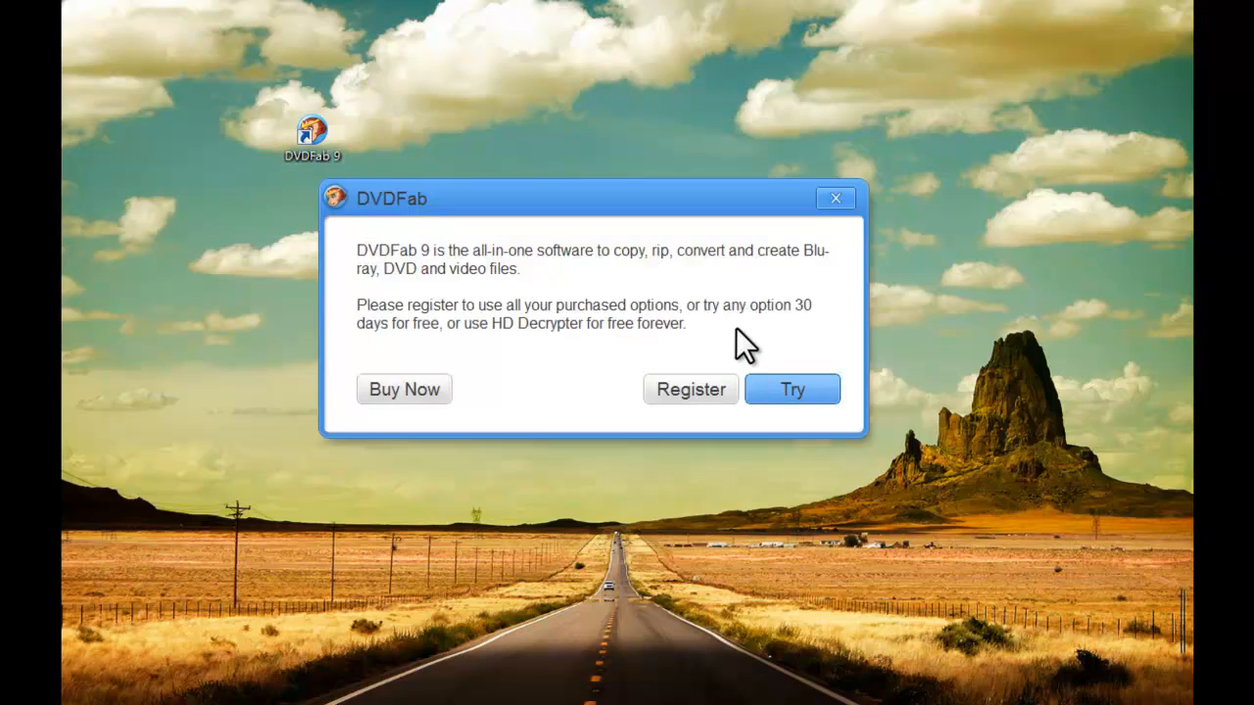
# Start DVDFab 9 as a trial, decline the upgrade offer, and enter the Ripper module.
pyautogui.click(792, 388)
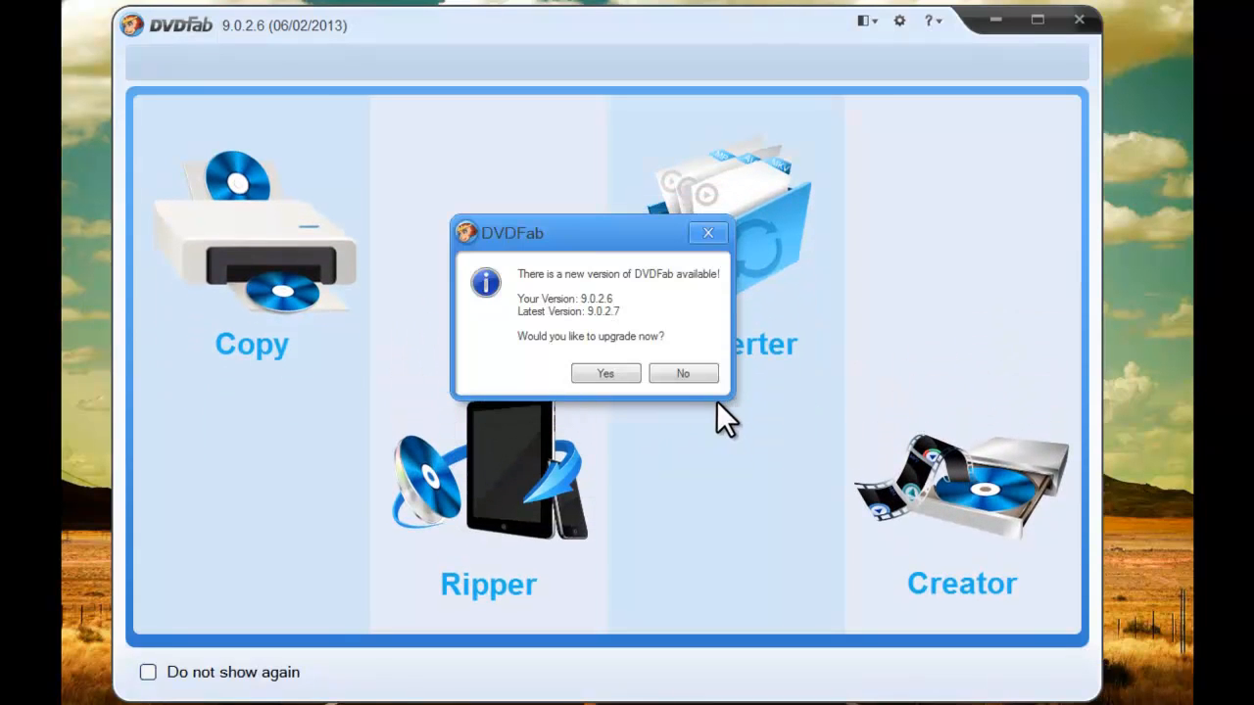
pyautogui.click(682, 373)
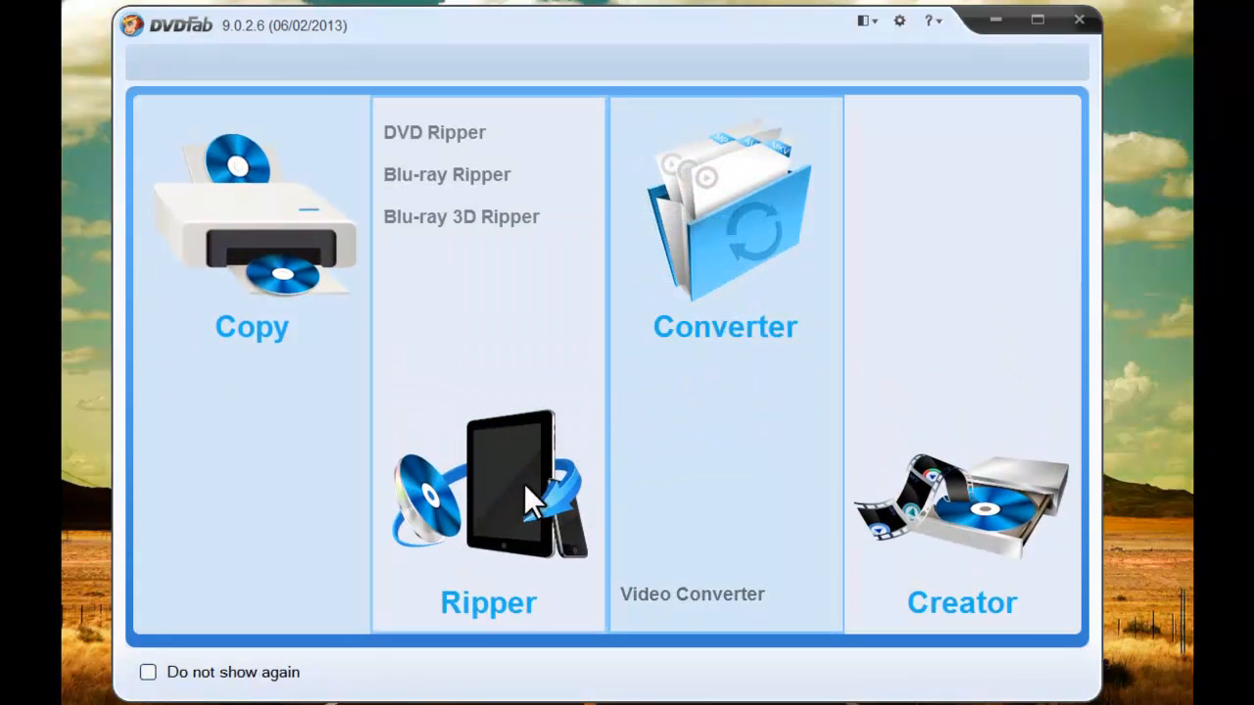
pyautogui.moveTo(525, 506)
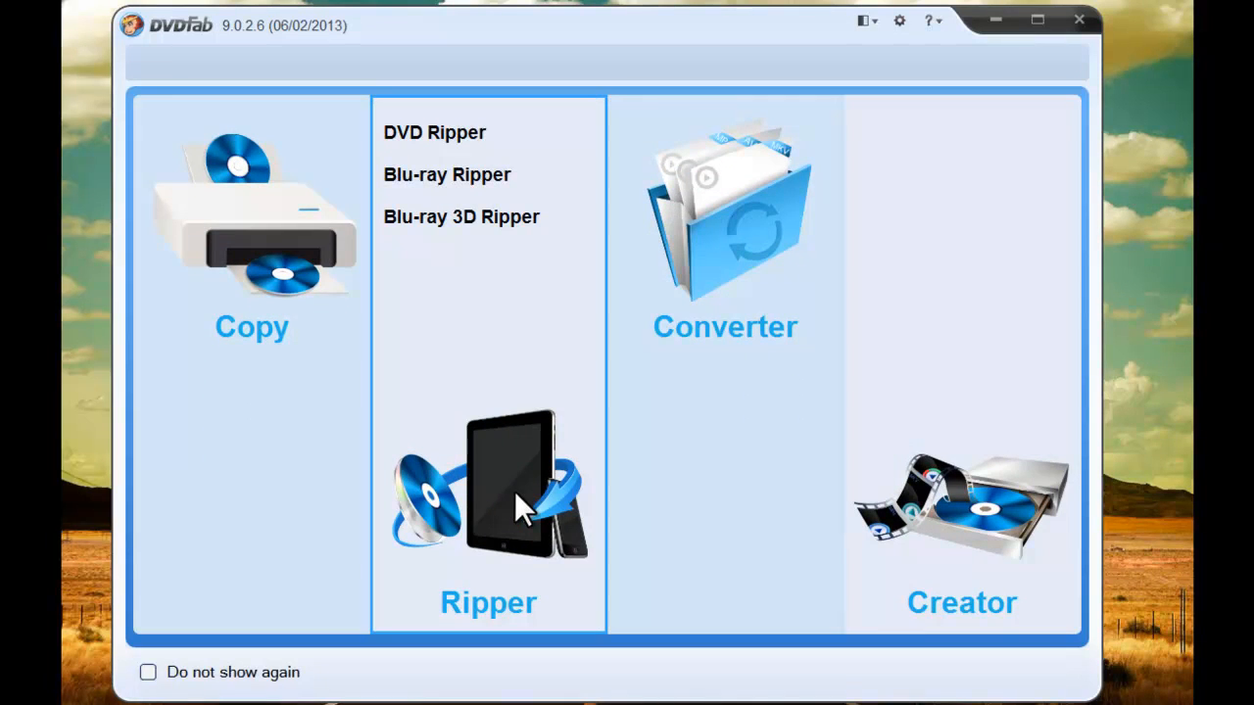
pyautogui.click(488, 490)
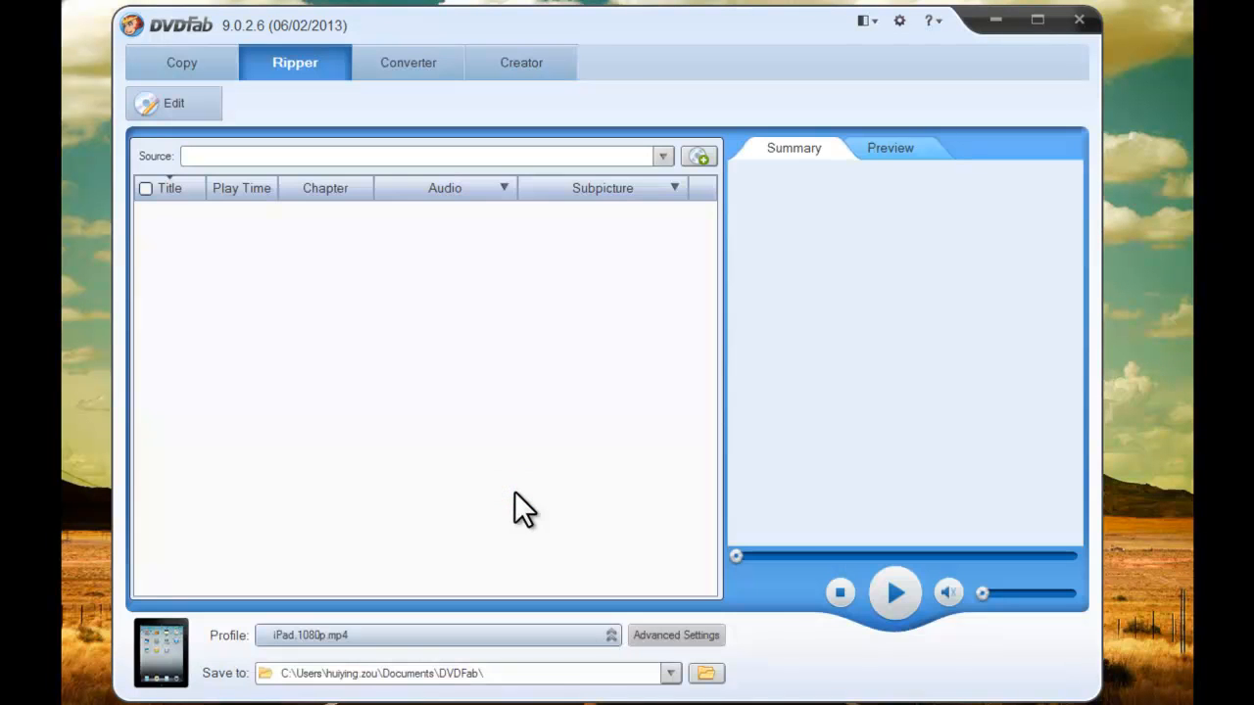
pyautogui.moveTo(521, 501)
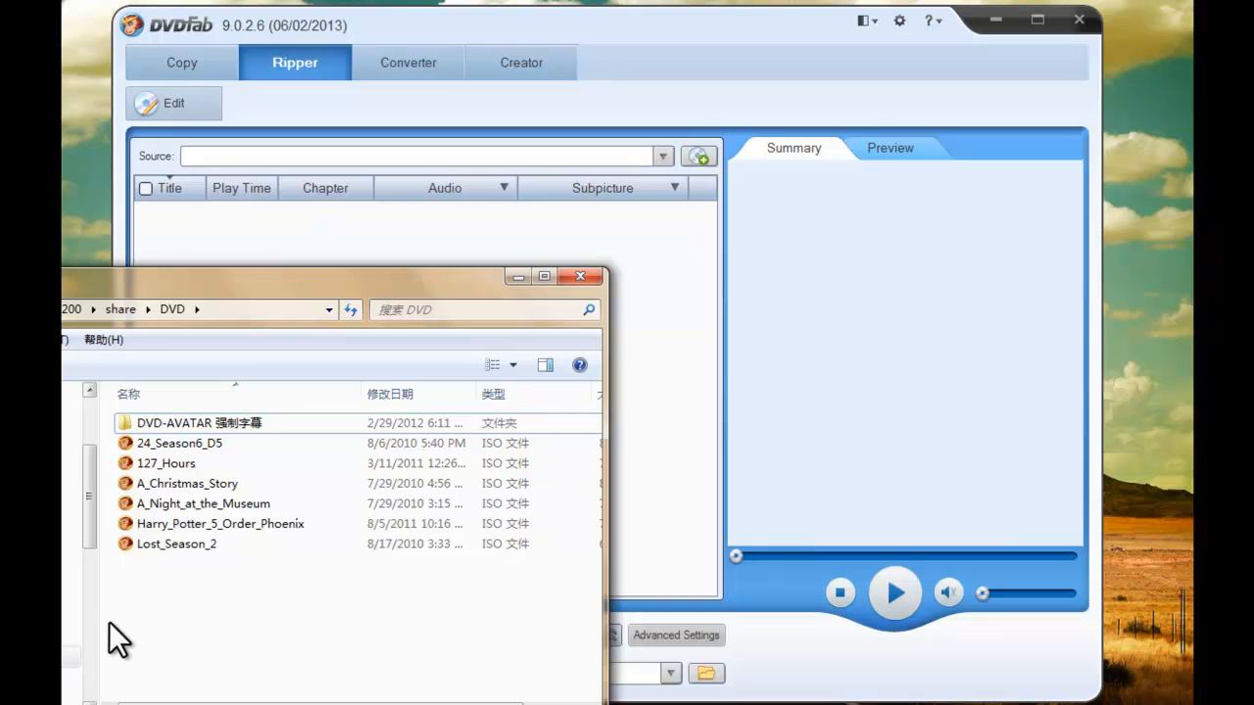
# Load A_Christmas_Story.iso from the DVD share as the rip source.
pyautogui.click(186, 482)
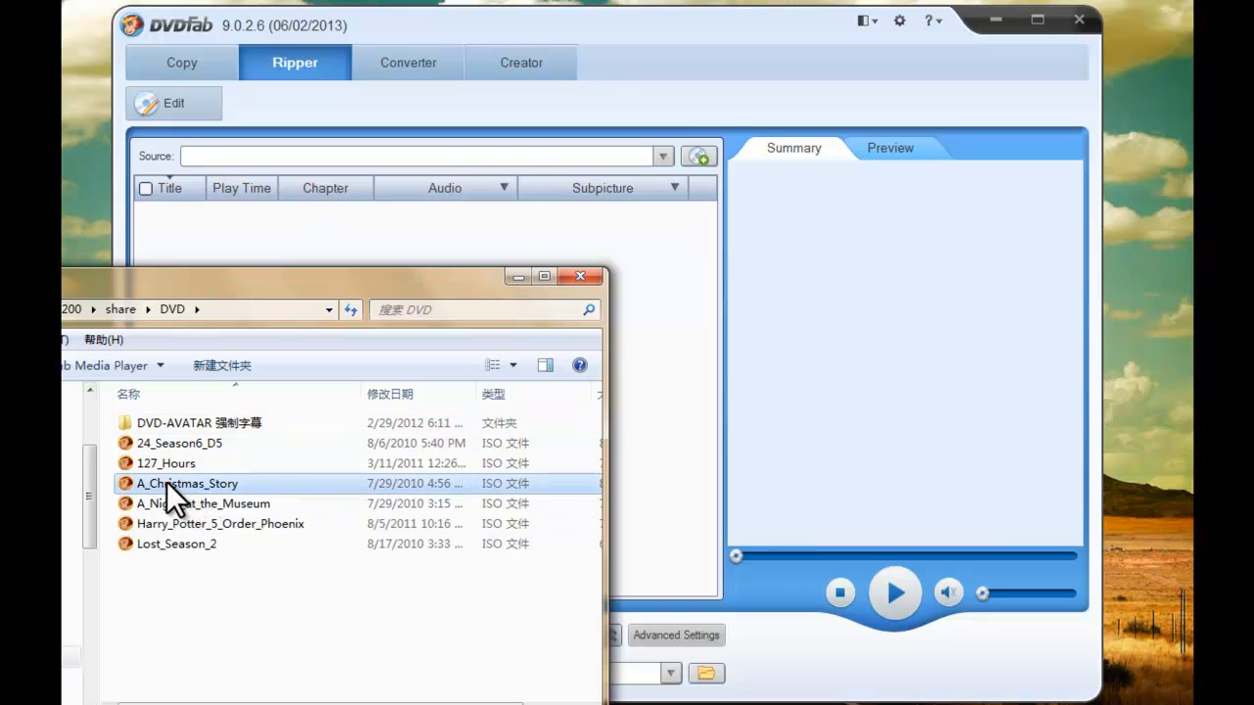
pyautogui.doubleClick(187, 482)
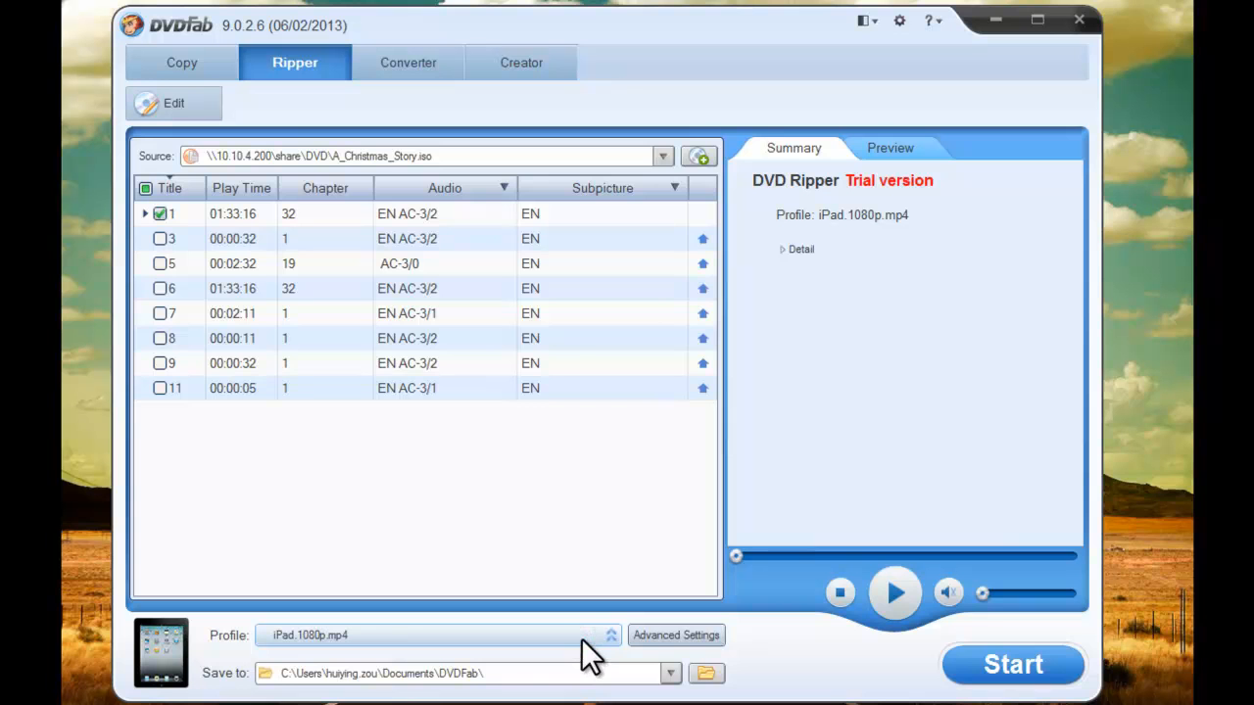
# Bring up the output profile chooser grouped by Device to pick an Apple iPad3 profile.
pyautogui.click(612, 635)
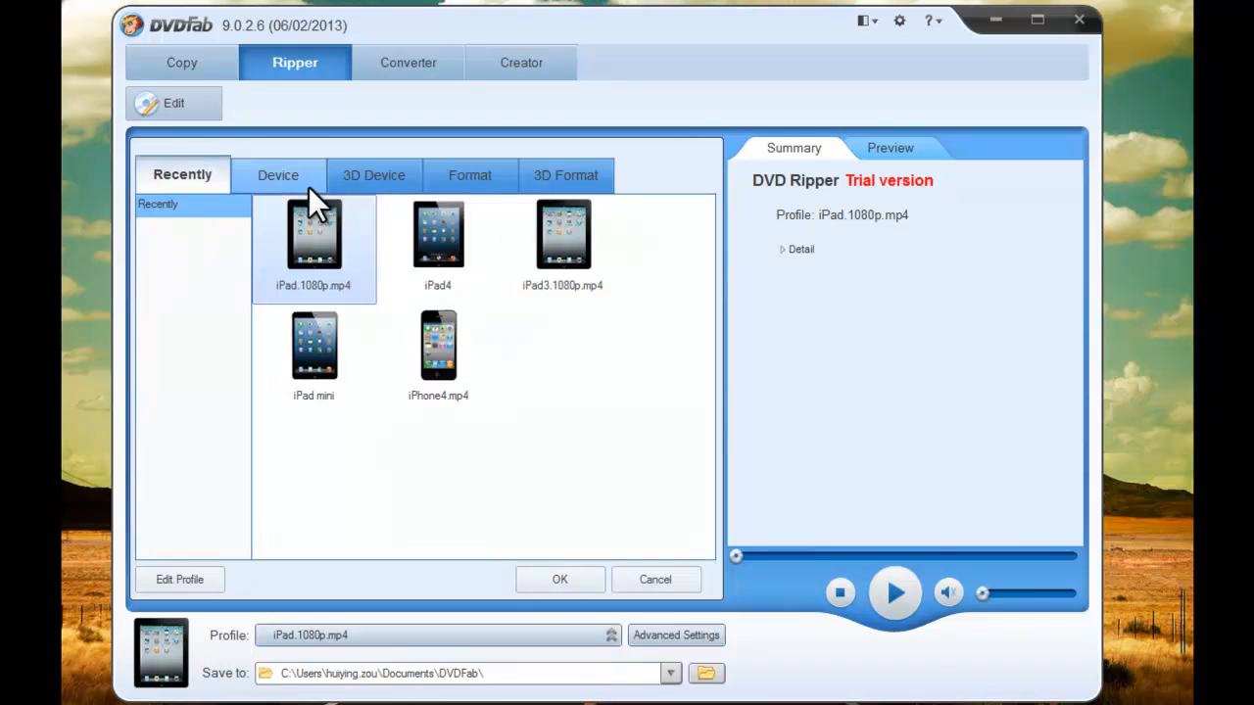
pyautogui.click(278, 176)
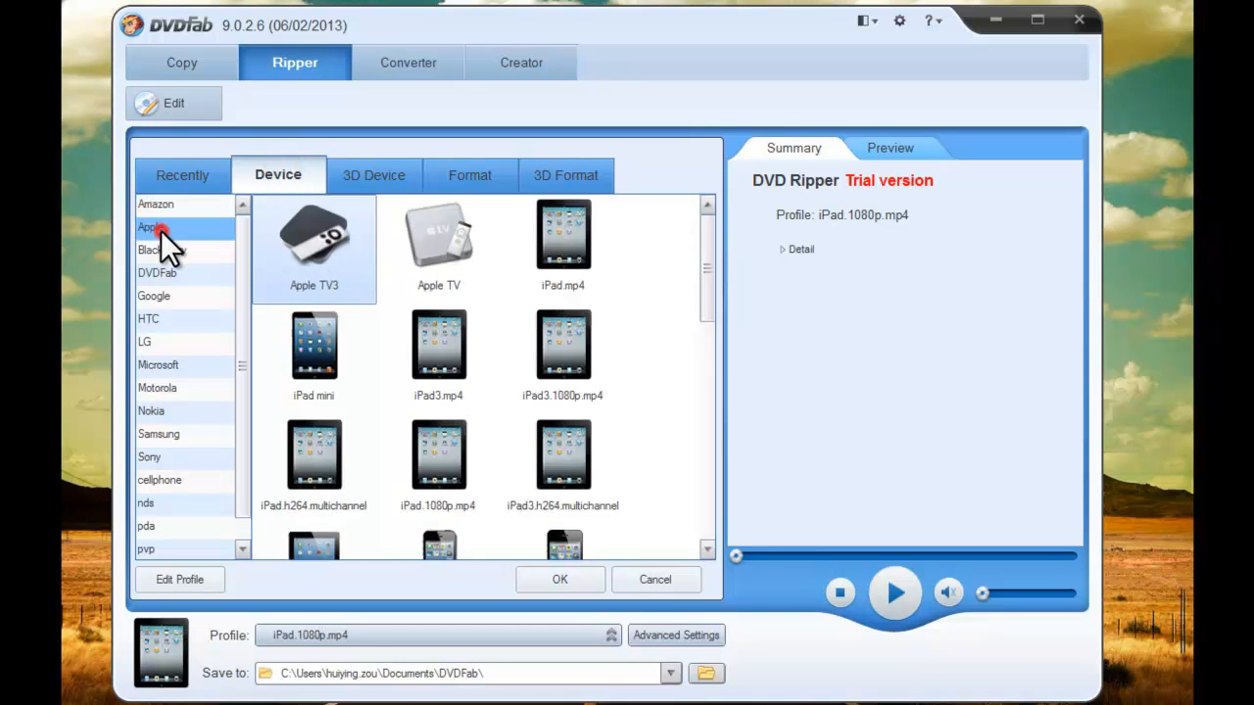
pyautogui.moveTo(298, 309)
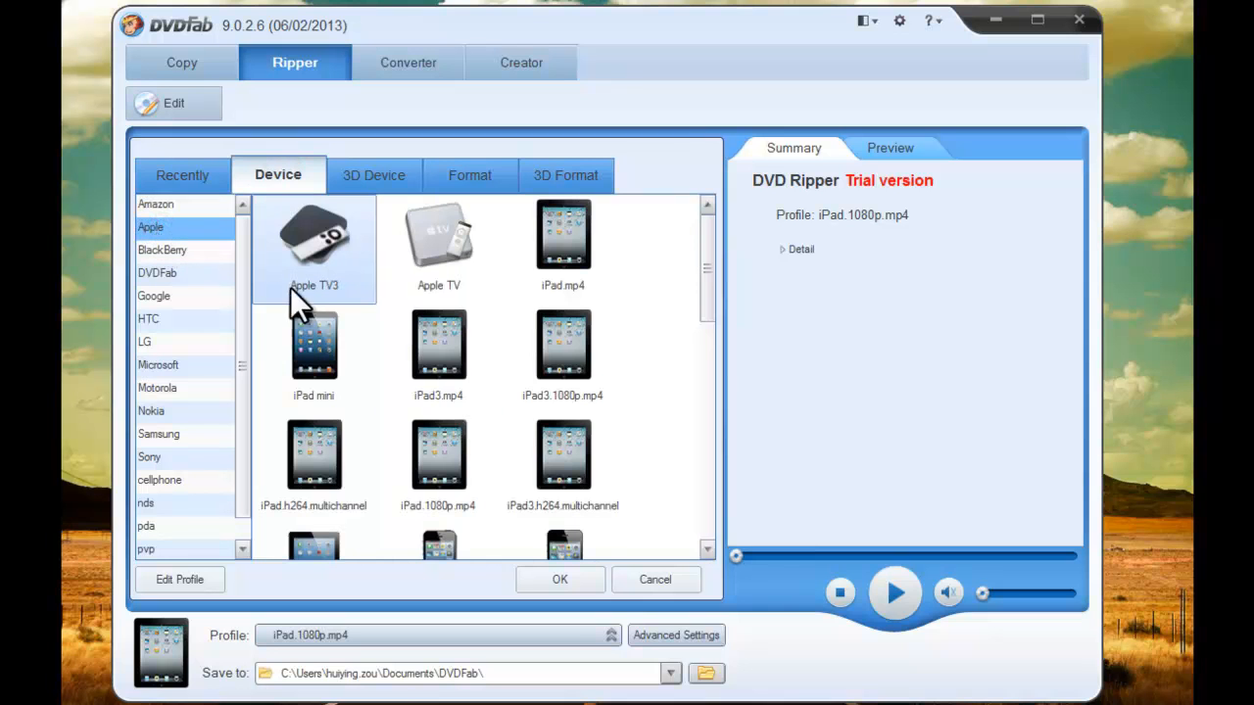
pyautogui.moveTo(439, 357)
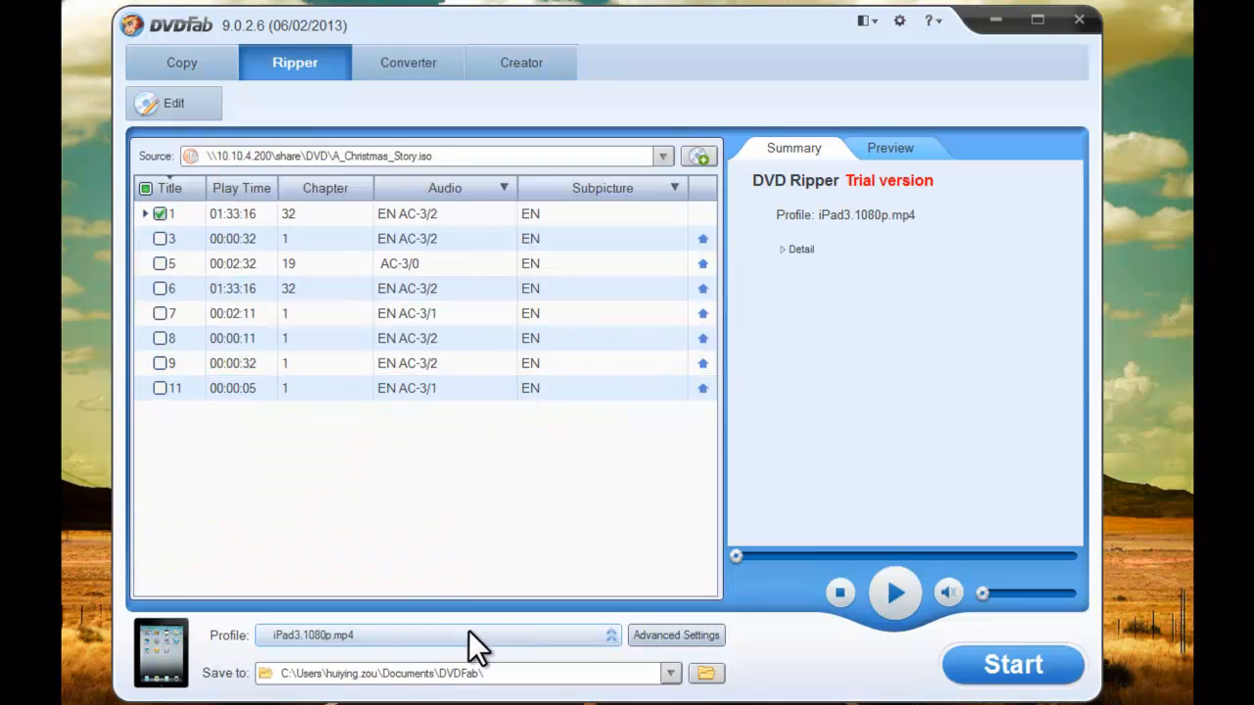
# Review the iPad3.1080p.mp4 profile's Audio, Subtitle and Information settings and confirm them.
pyautogui.click(676, 635)
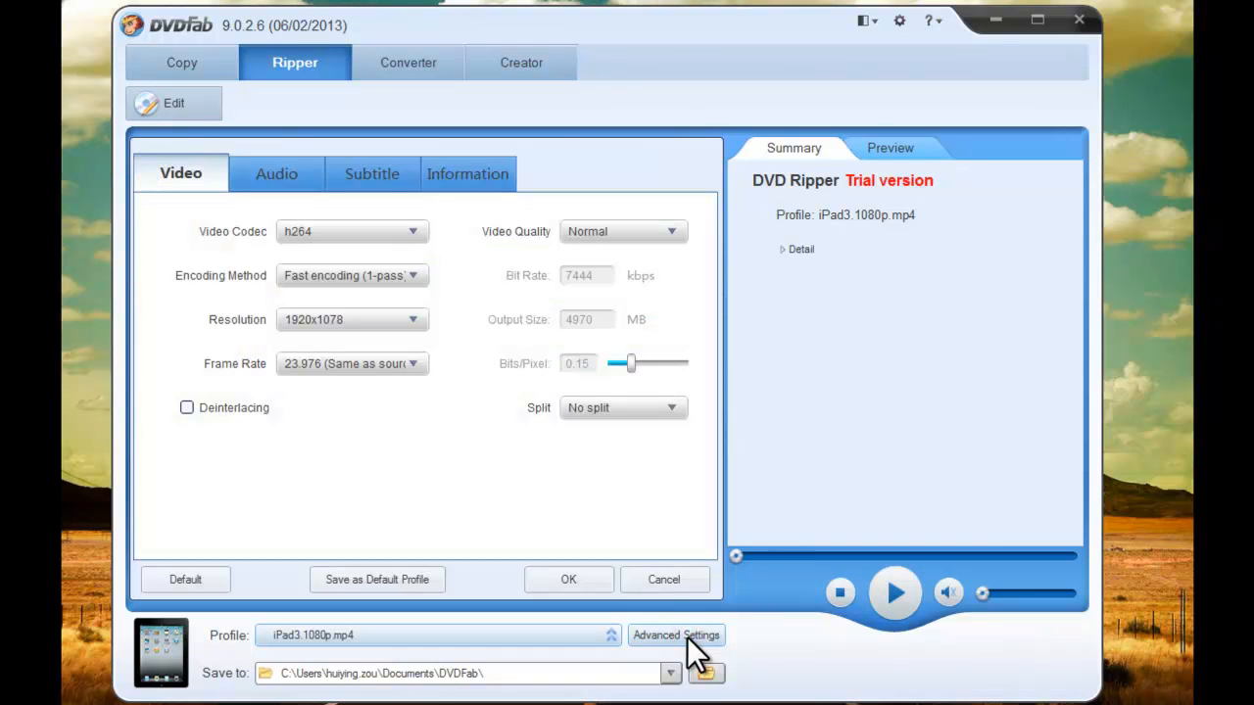
pyautogui.moveTo(286, 262)
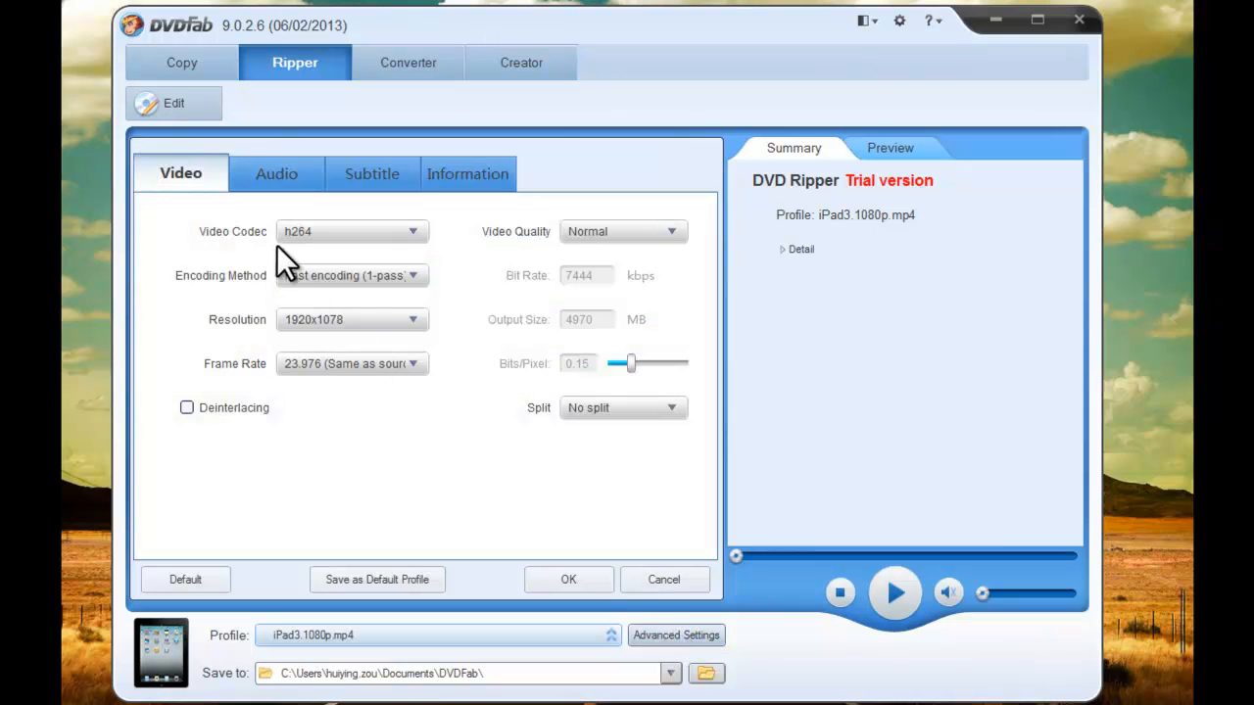
pyautogui.moveTo(284, 290)
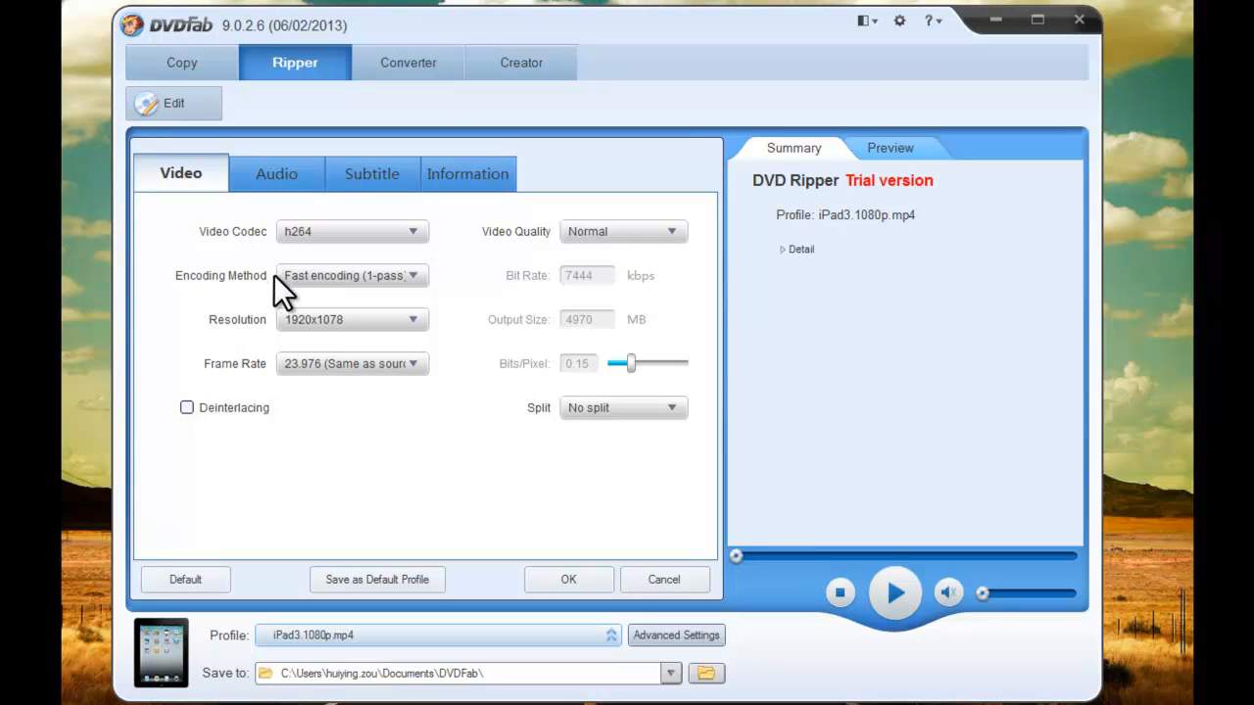
pyautogui.moveTo(317, 317)
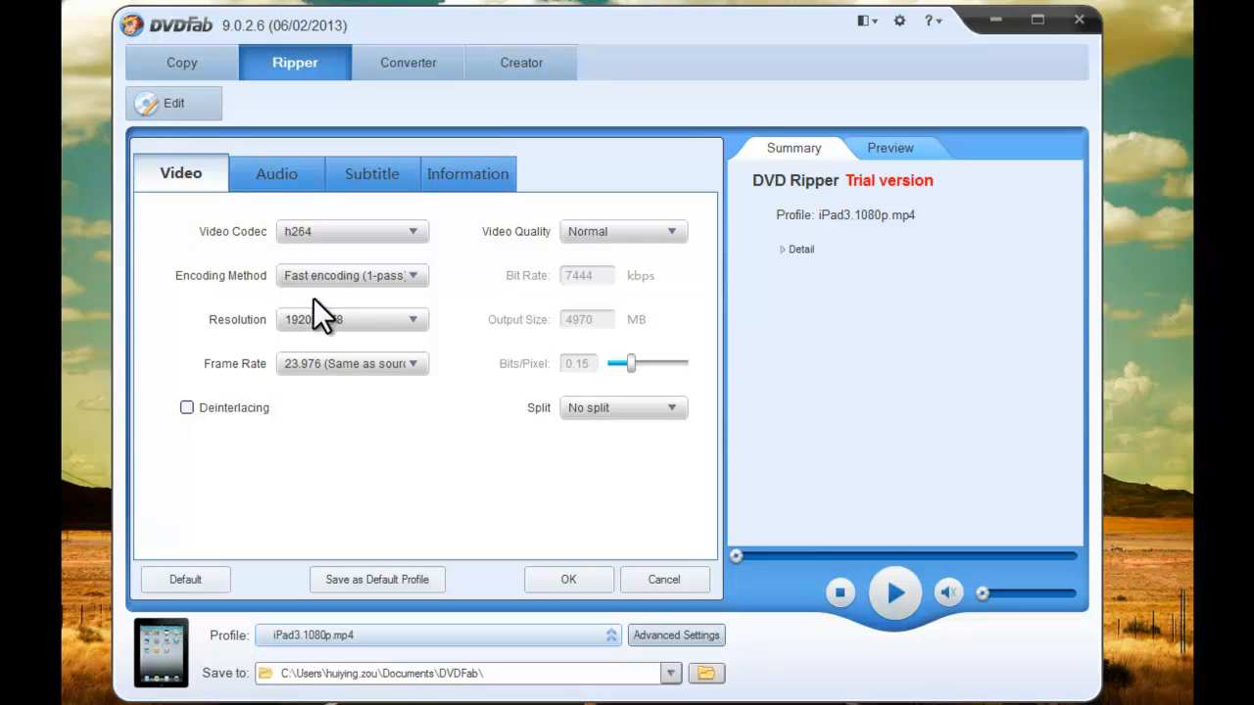
pyautogui.moveTo(415, 376)
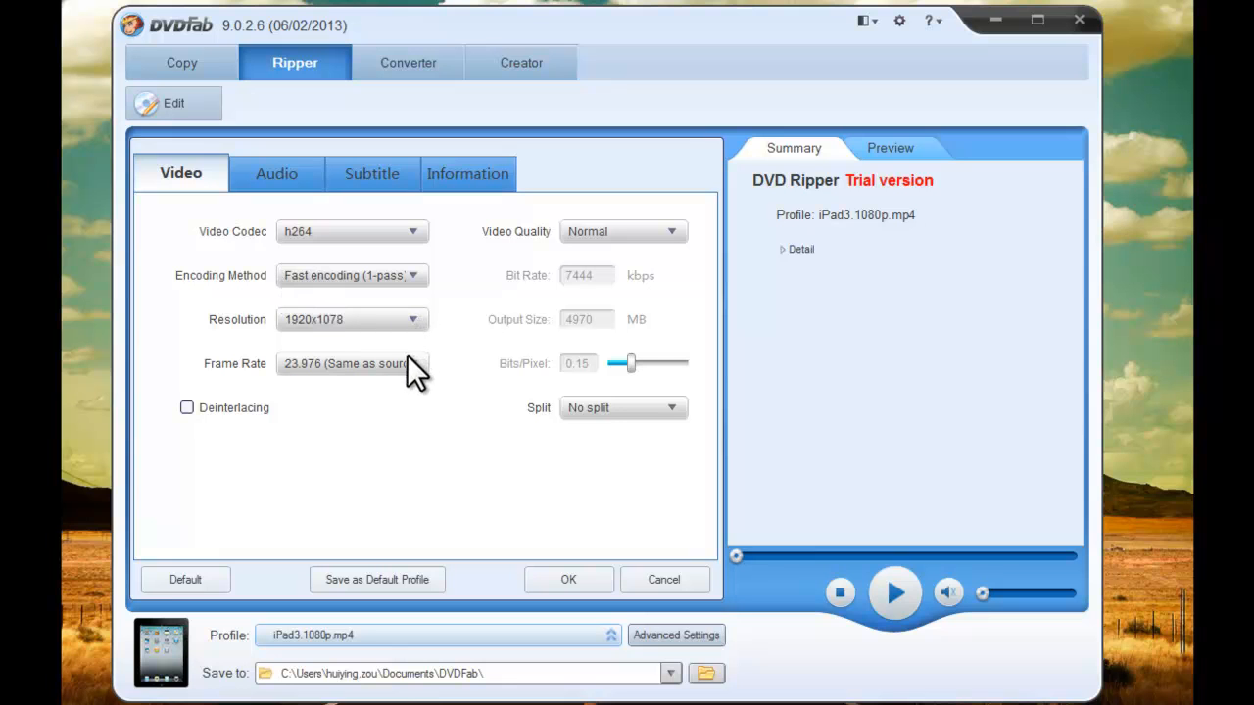
pyautogui.moveTo(553, 439)
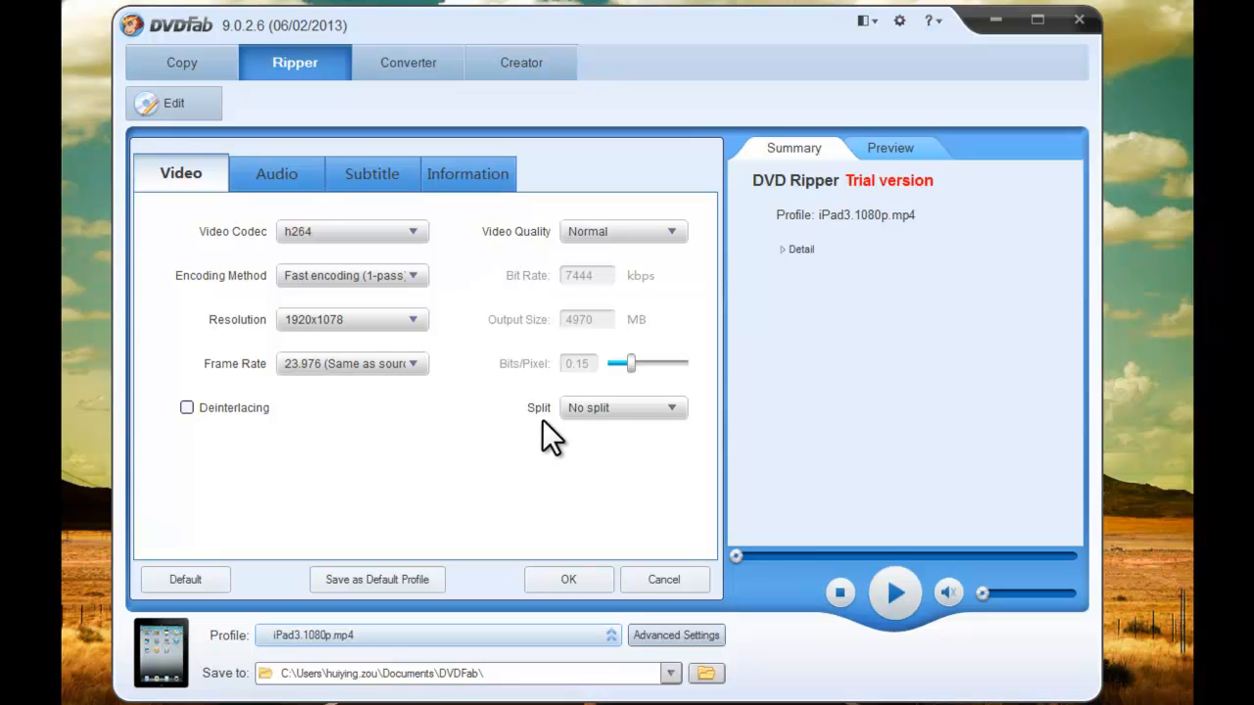
pyautogui.moveTo(276, 172)
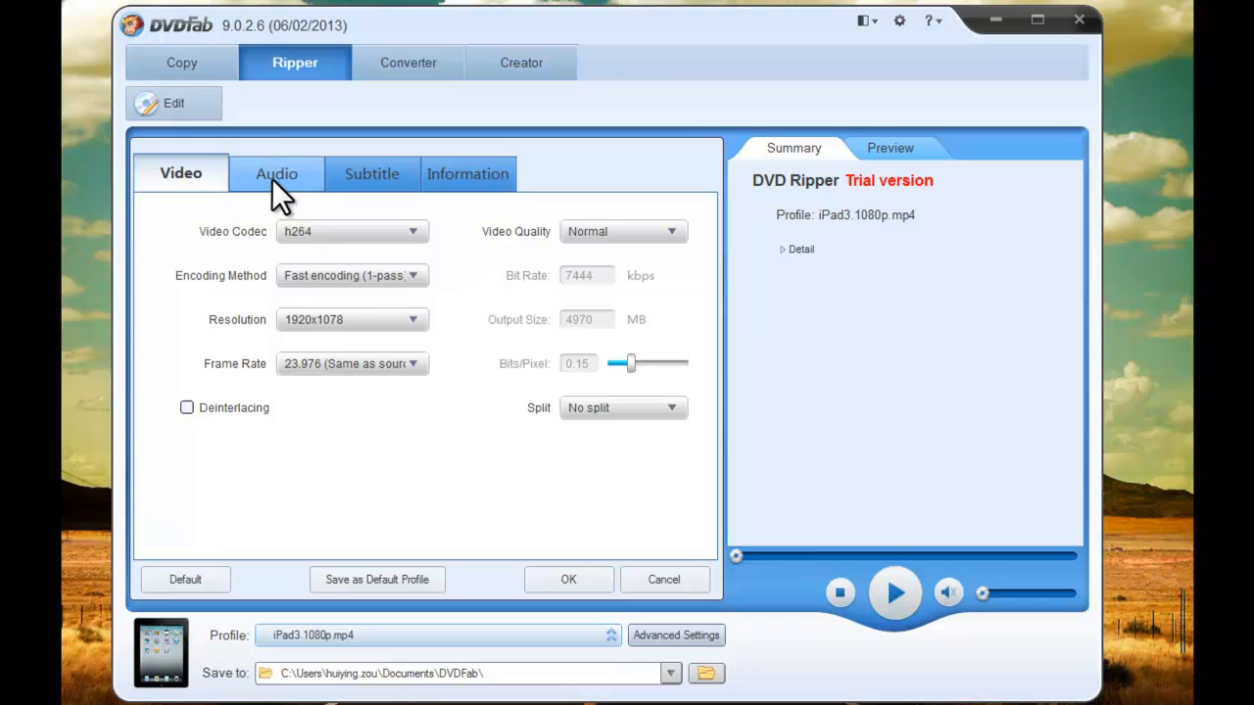
pyautogui.click(274, 173)
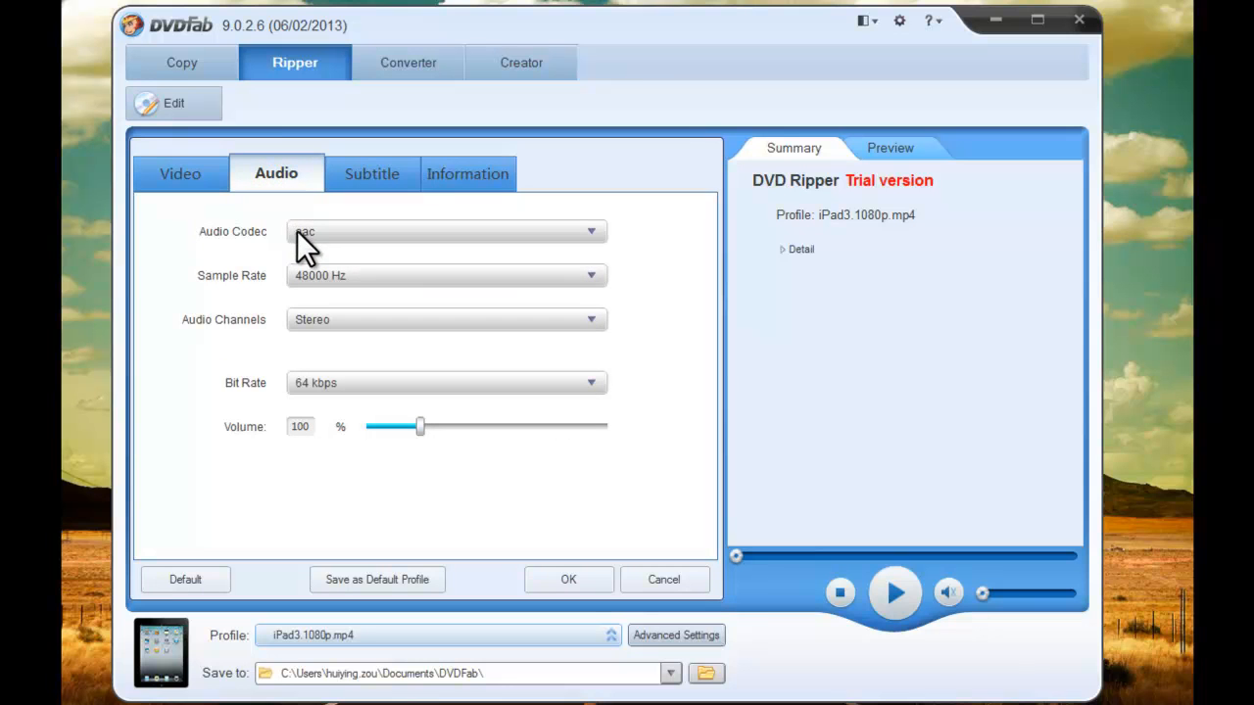
pyautogui.moveTo(306, 357)
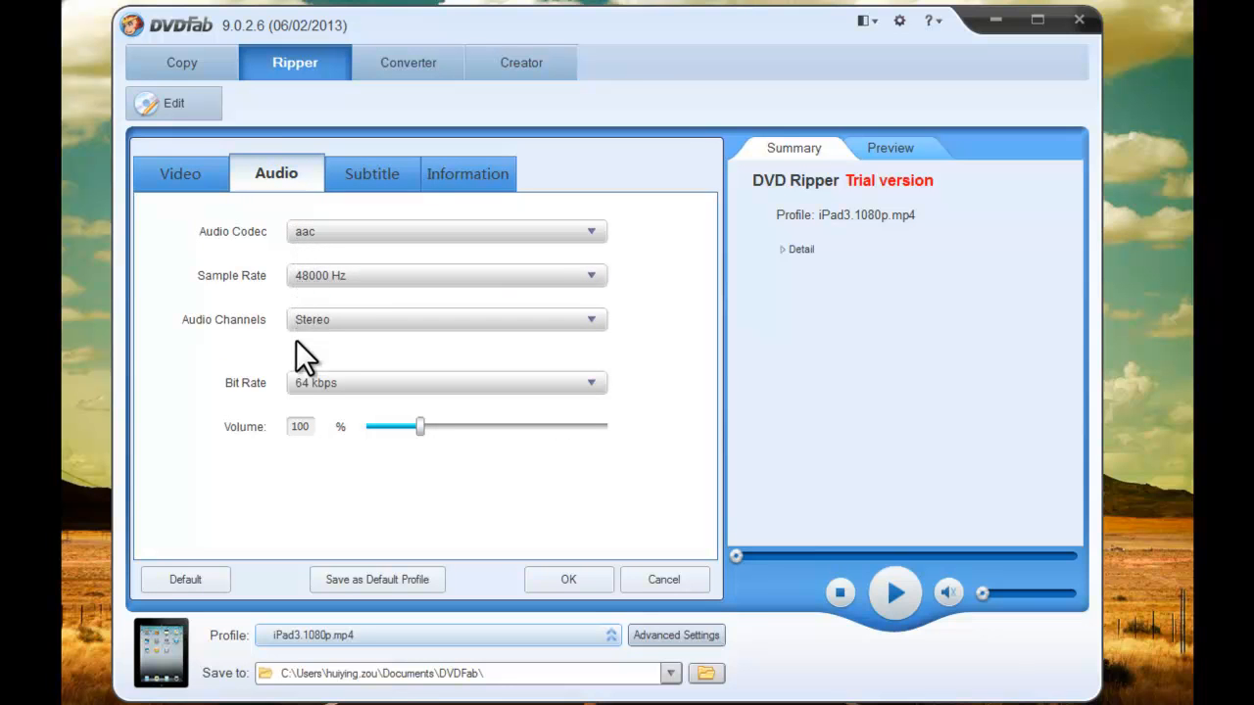
pyautogui.moveTo(311, 427)
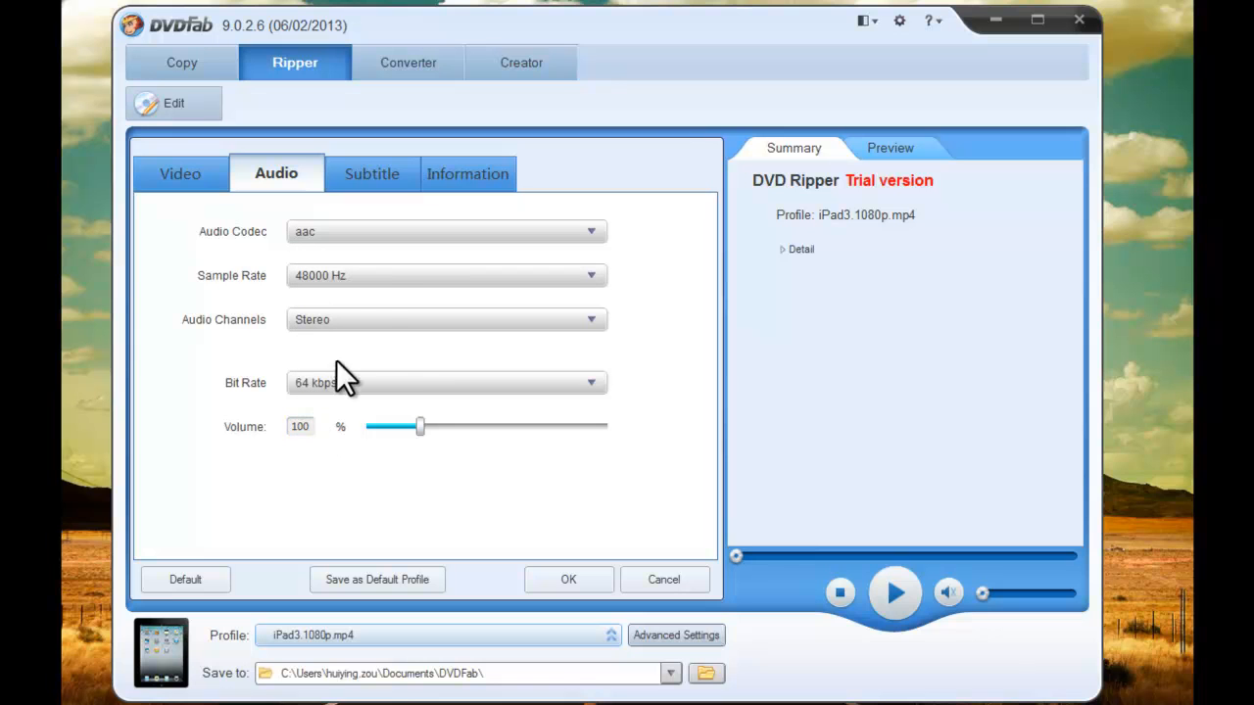
pyautogui.click(372, 173)
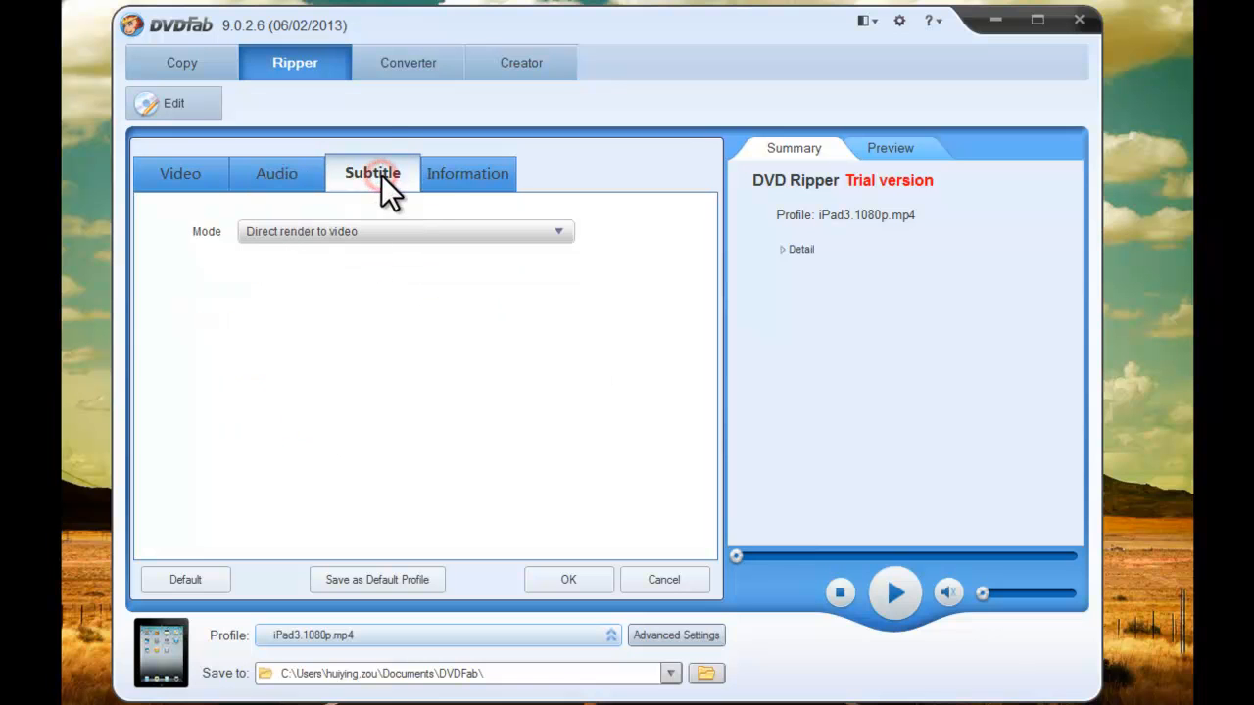
pyautogui.click(467, 172)
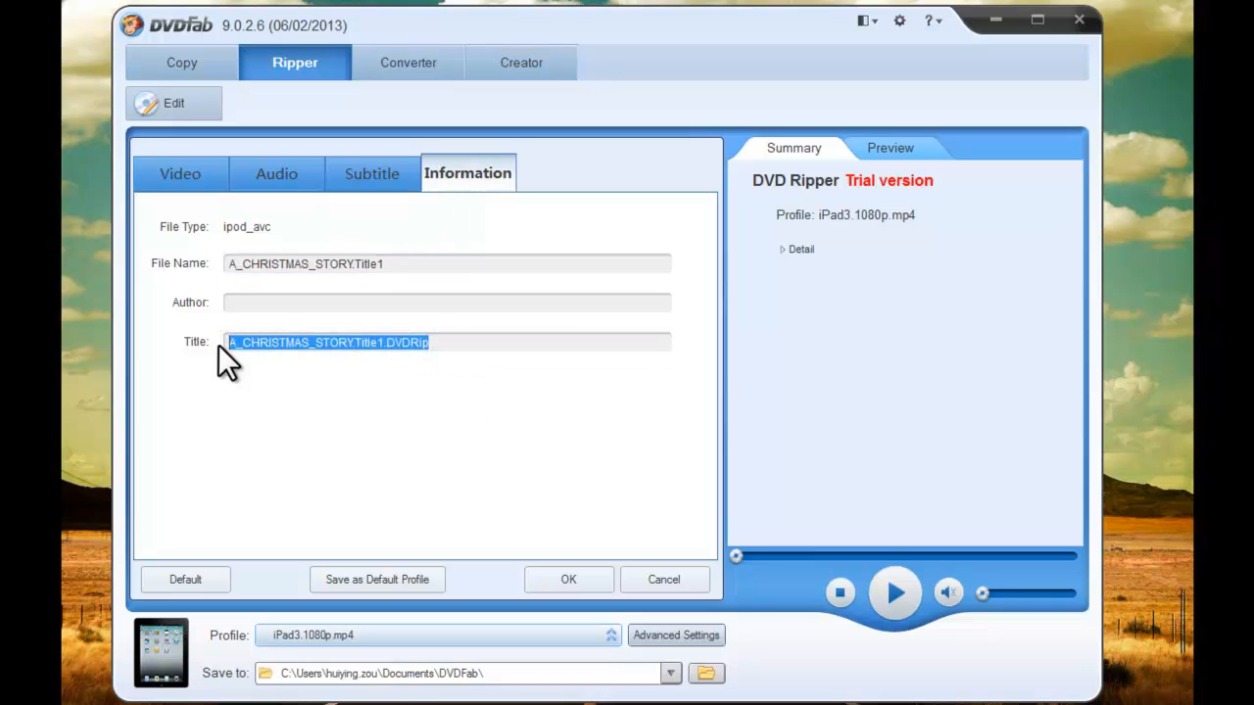
pyautogui.moveTo(331, 449)
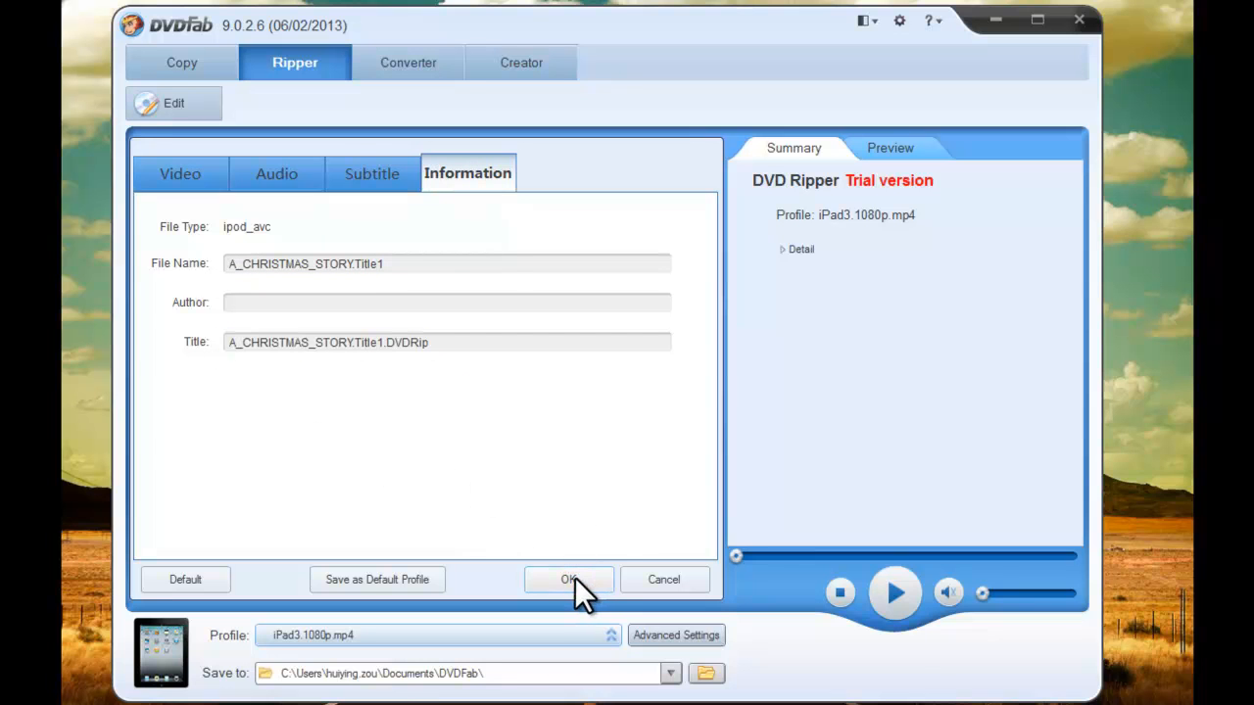
pyautogui.click(568, 580)
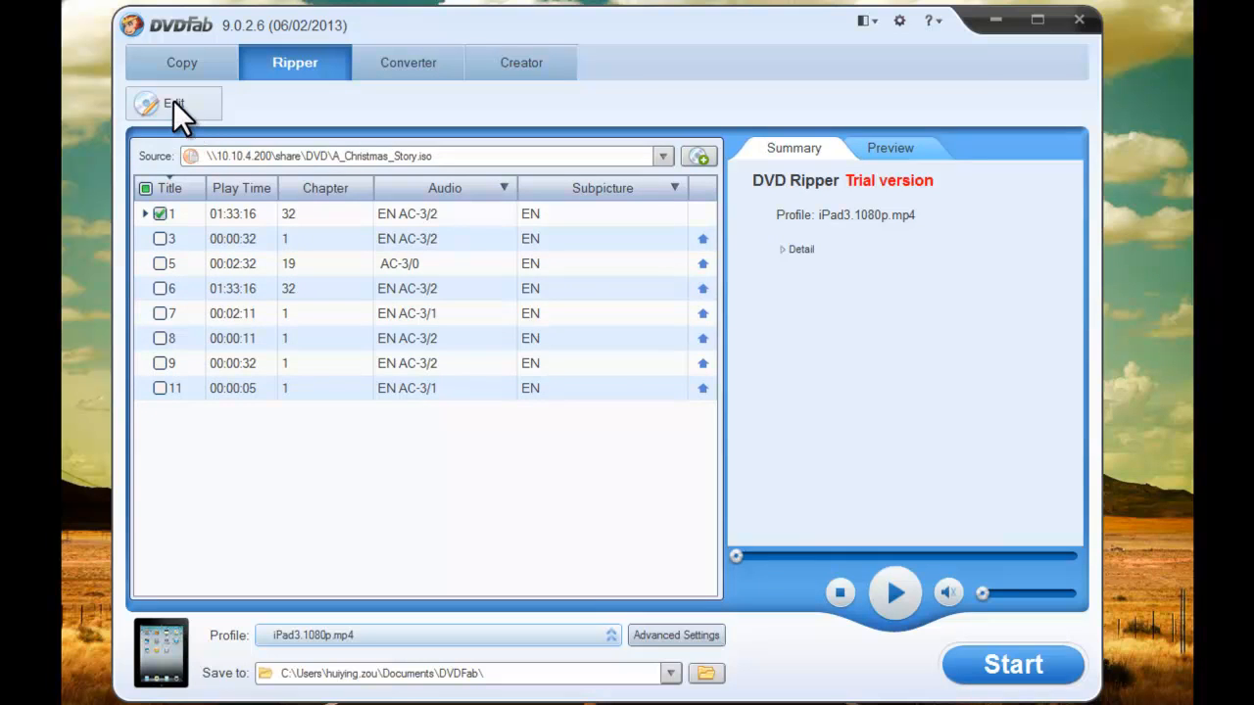
pyautogui.click(172, 105)
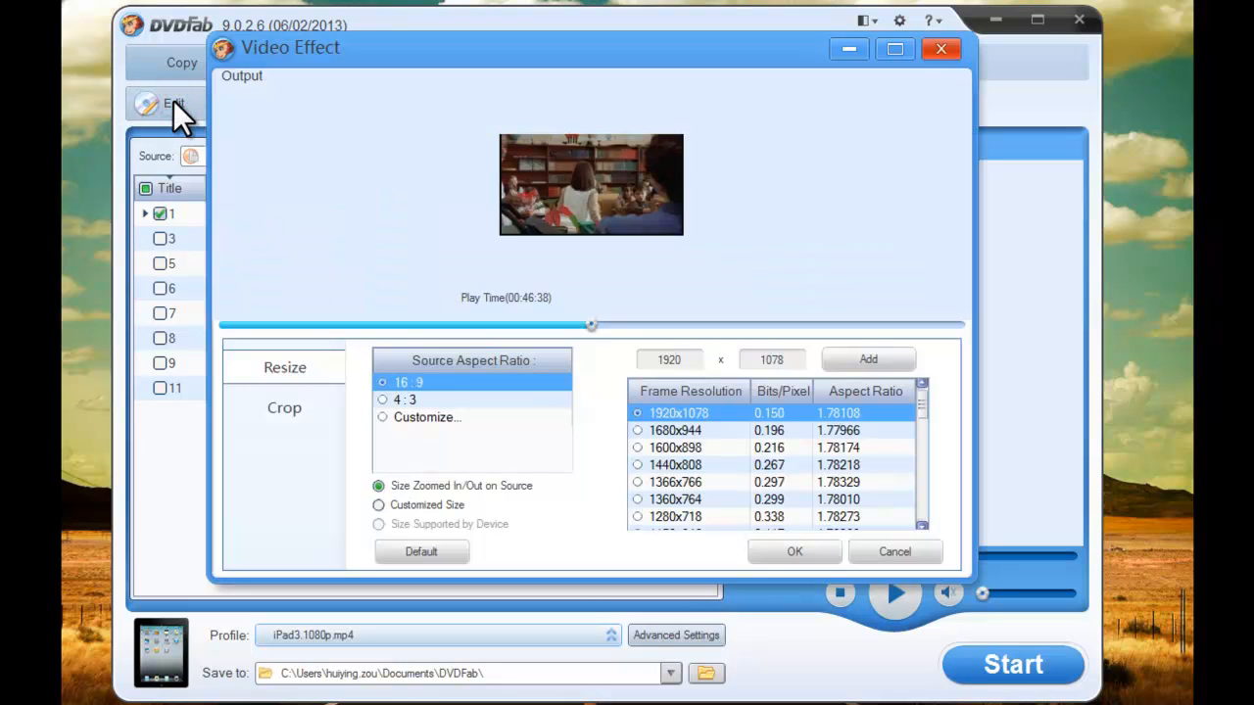
pyautogui.moveTo(294, 392)
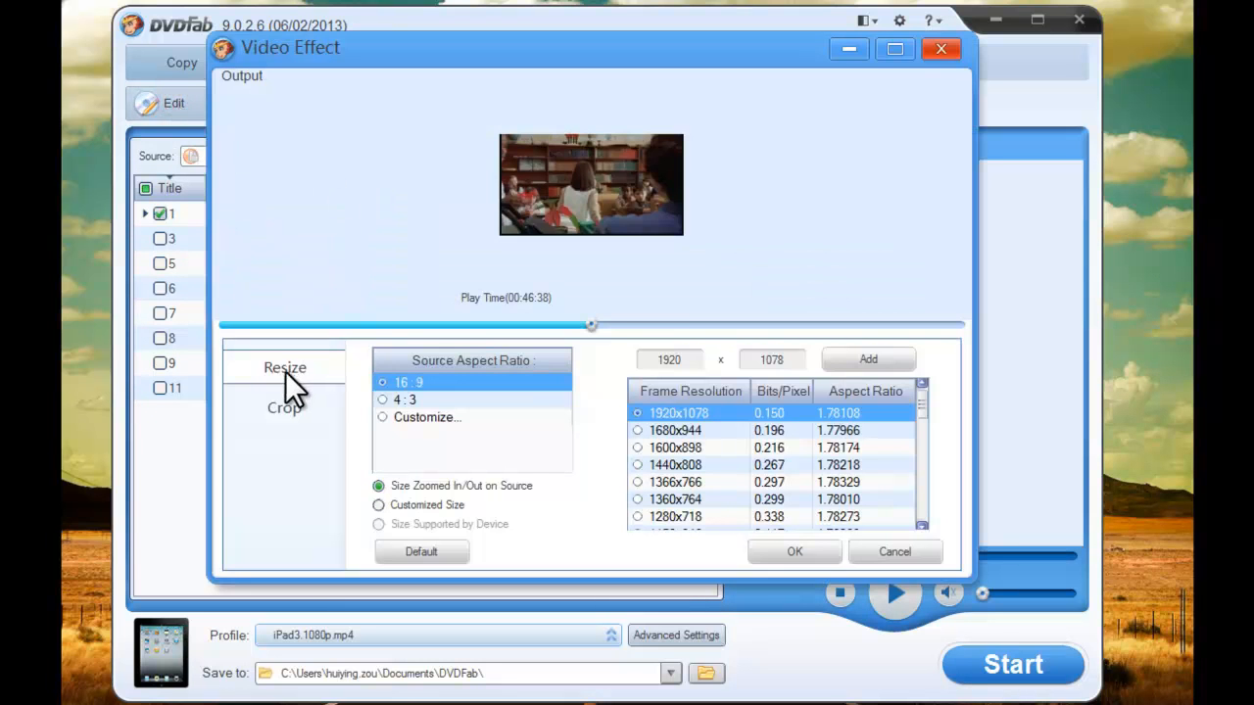
pyautogui.click(382, 400)
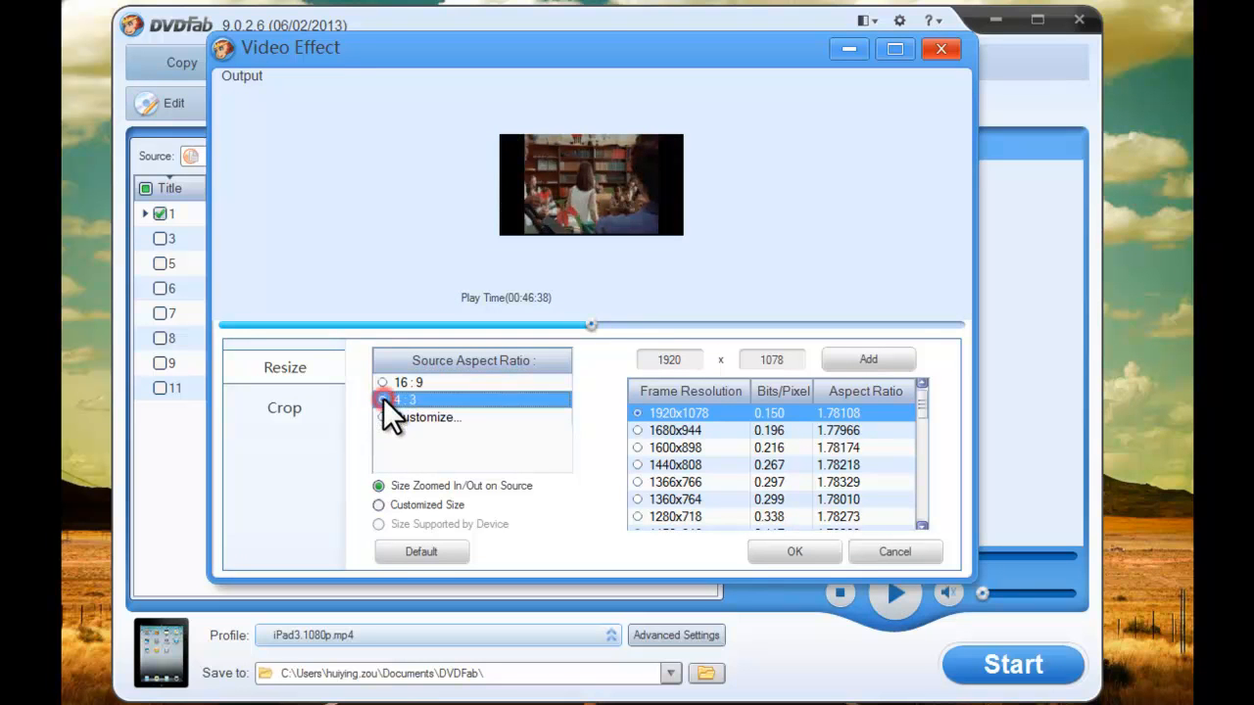
pyautogui.click(383, 382)
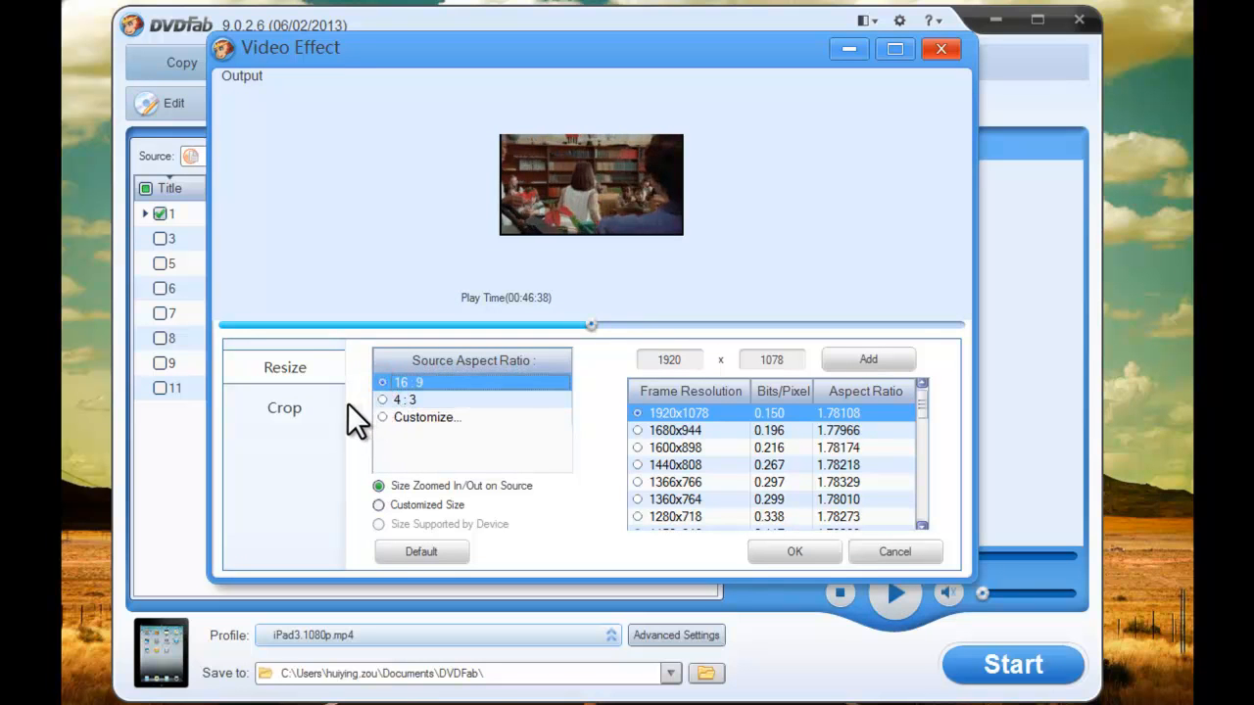
pyautogui.moveTo(284, 408)
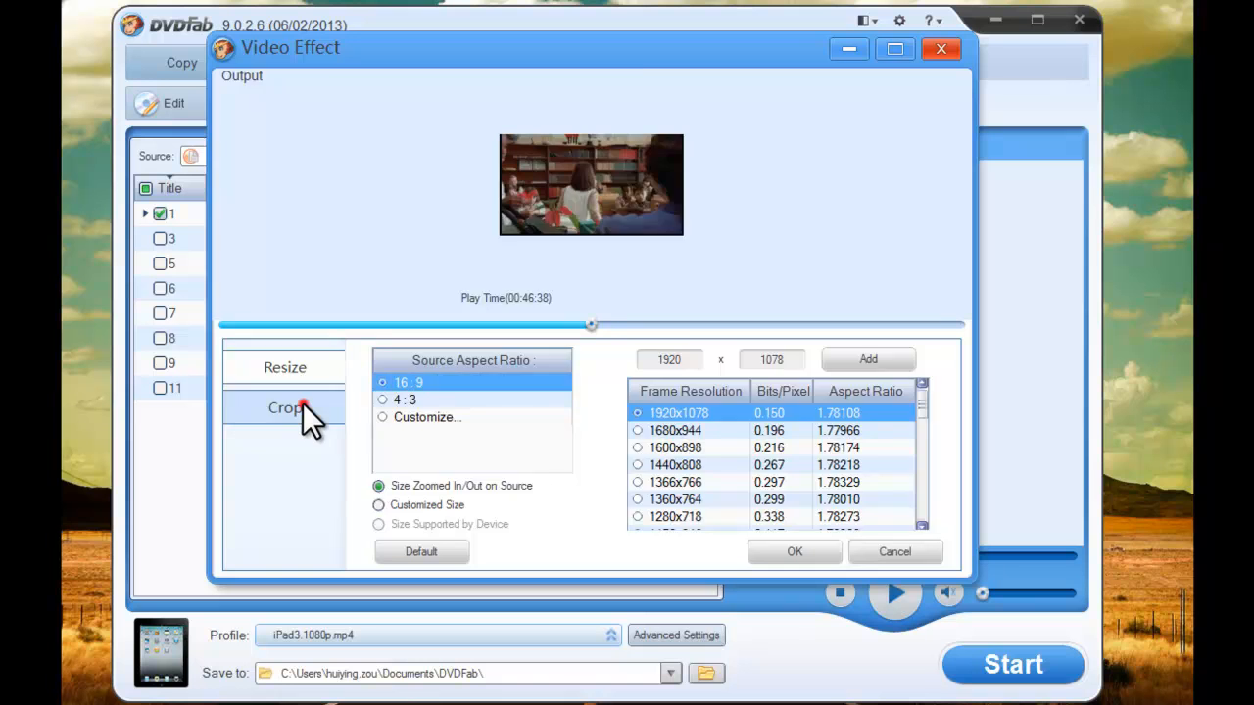
pyautogui.click(286, 408)
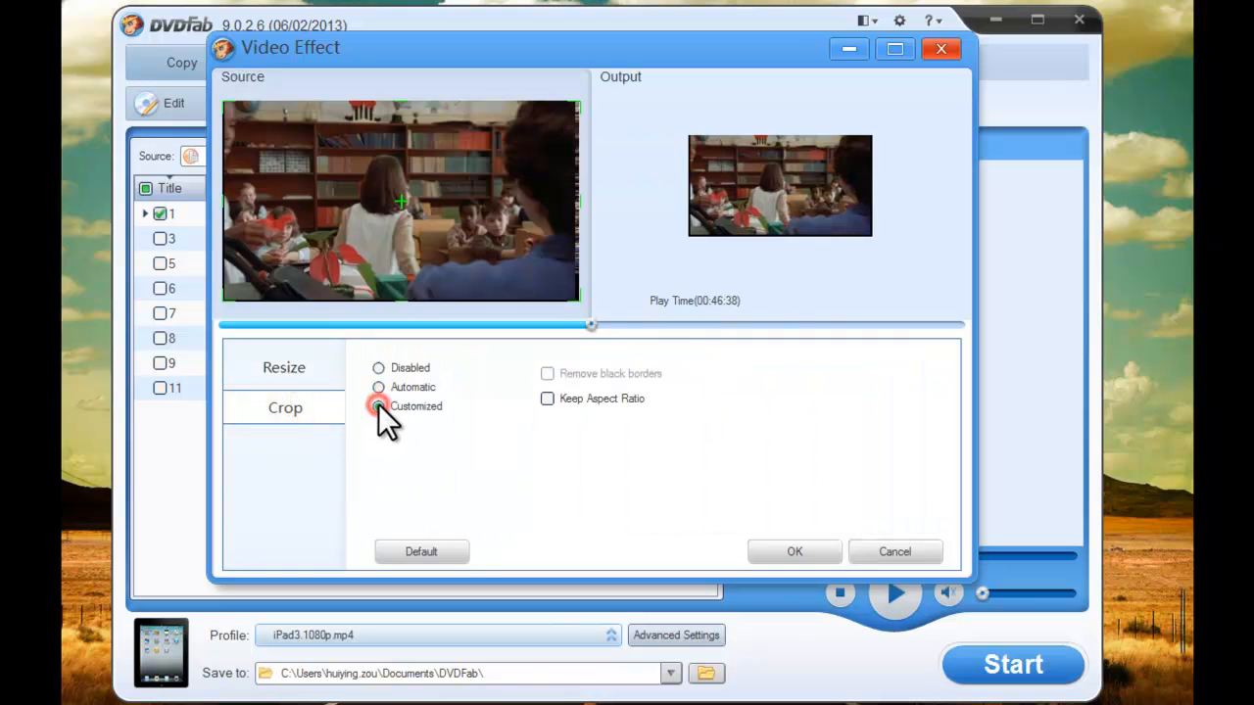
pyautogui.click(380, 405)
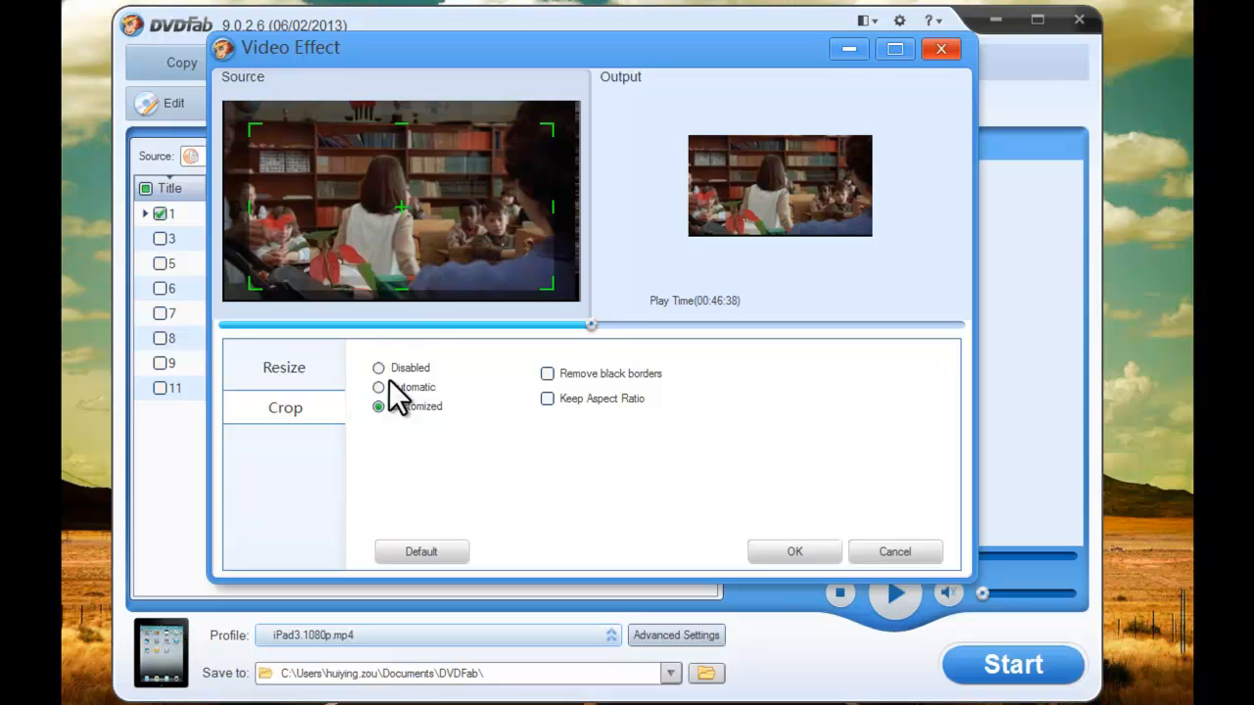
pyautogui.click(378, 388)
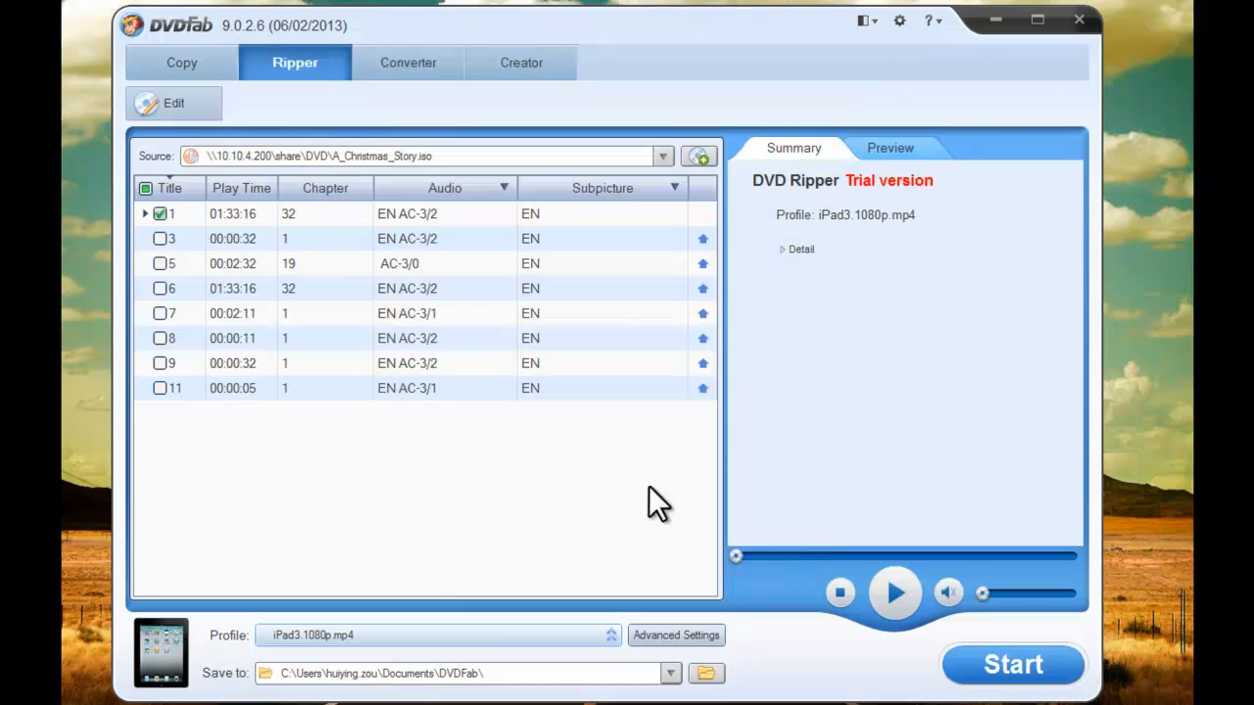
pyautogui.moveTo(885, 255)
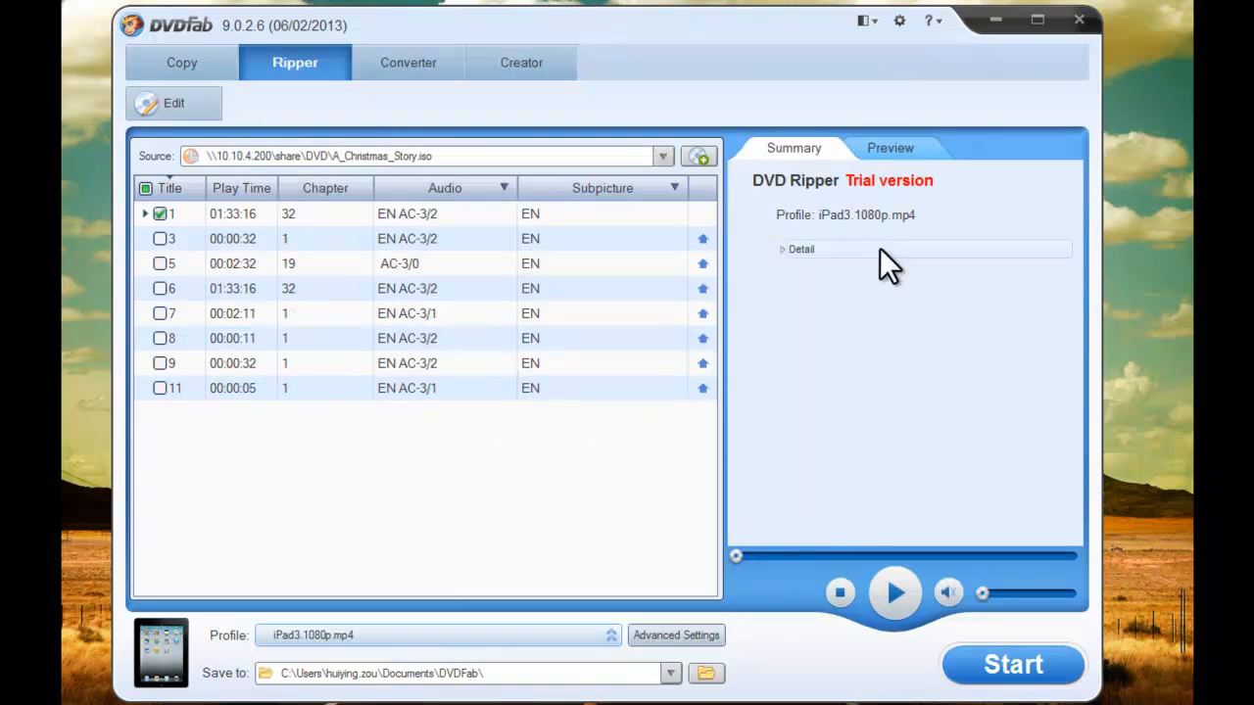
# Play the main title in the side-panel preview, then pause it.
pyautogui.click(890, 149)
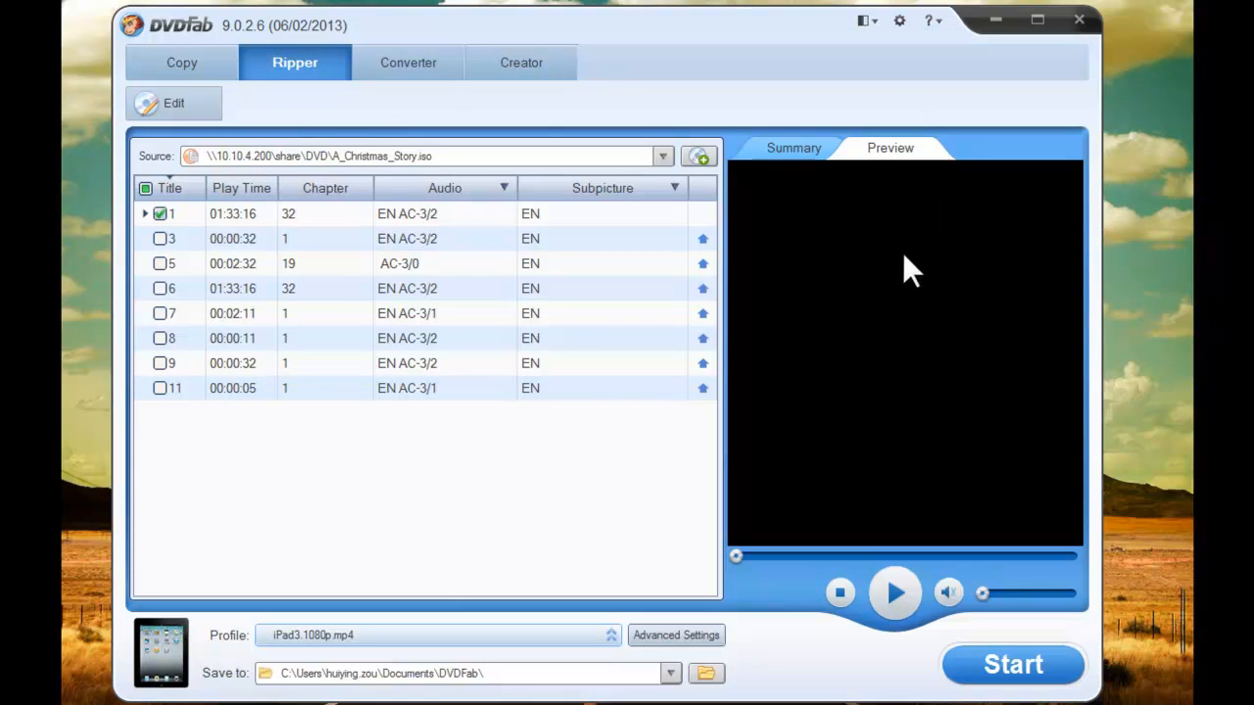
pyautogui.moveTo(858, 439)
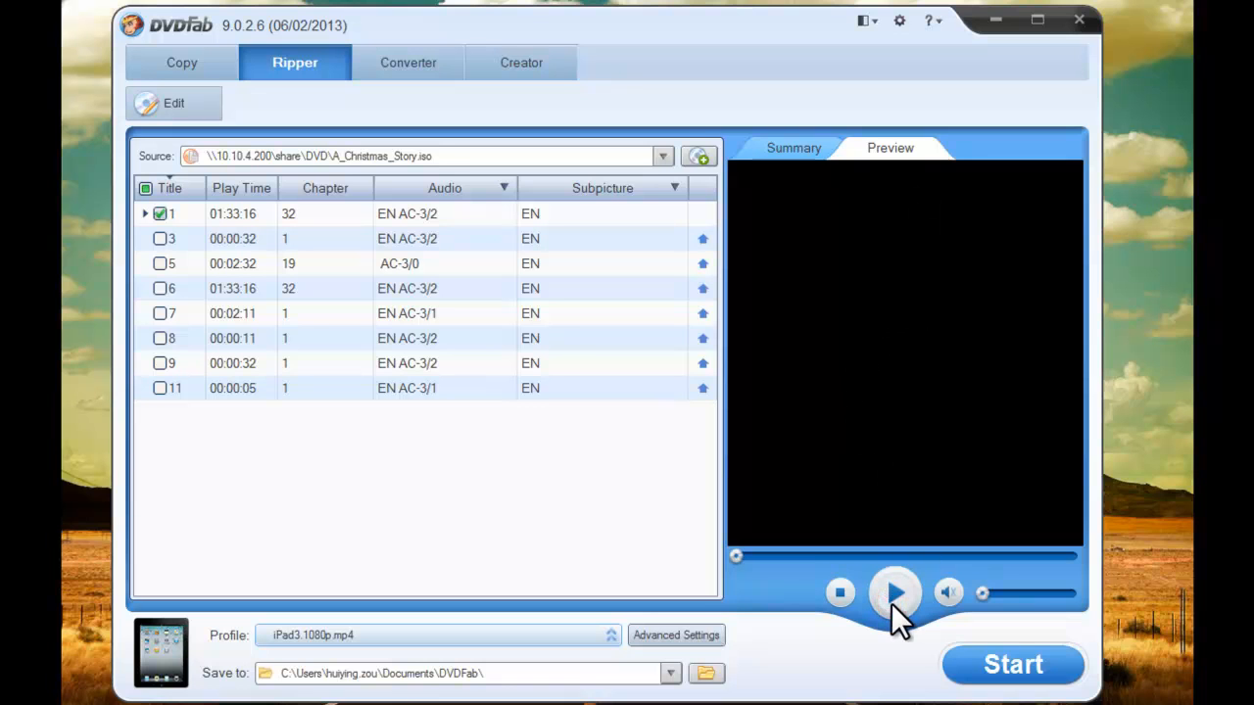
pyautogui.click(894, 592)
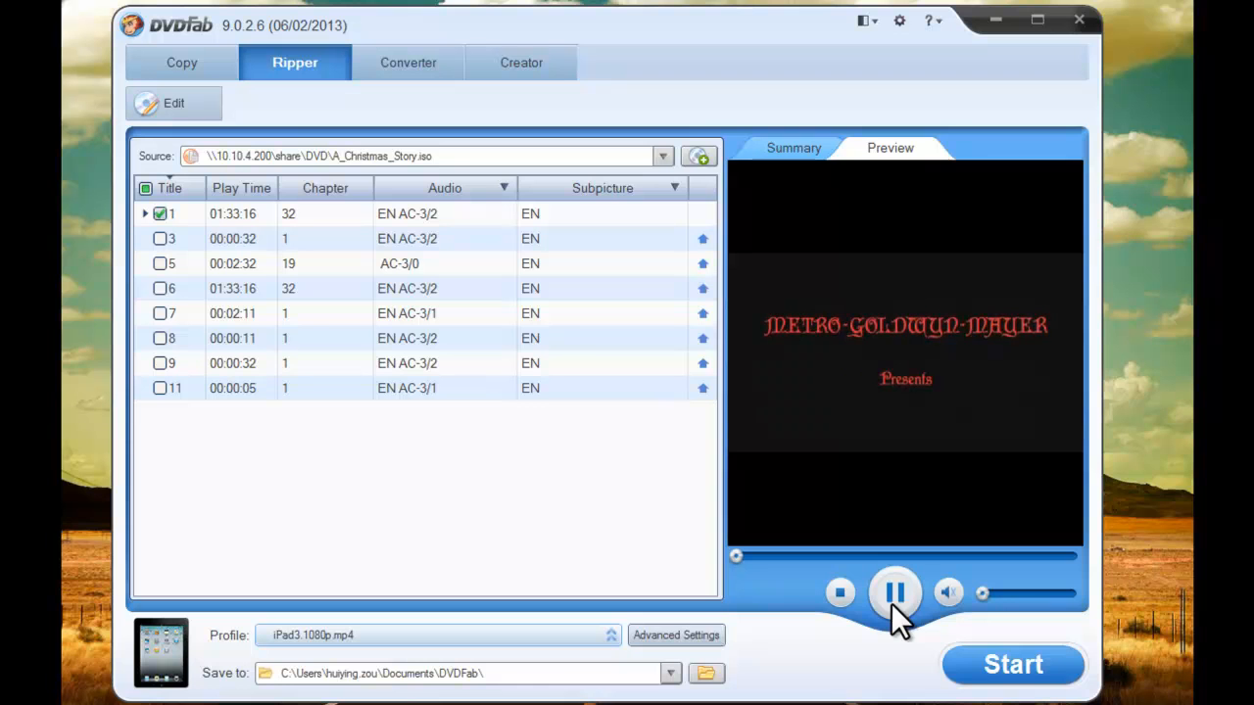
pyautogui.click(1011, 664)
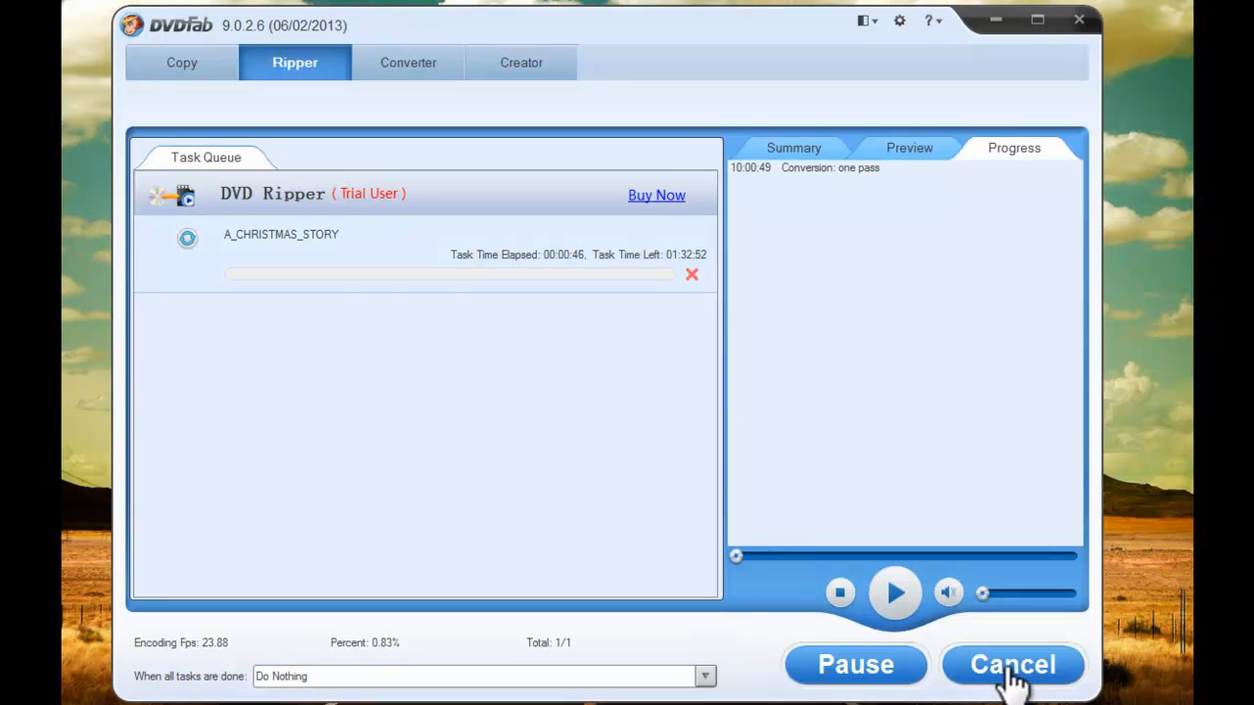
pyautogui.moveTo(482, 294)
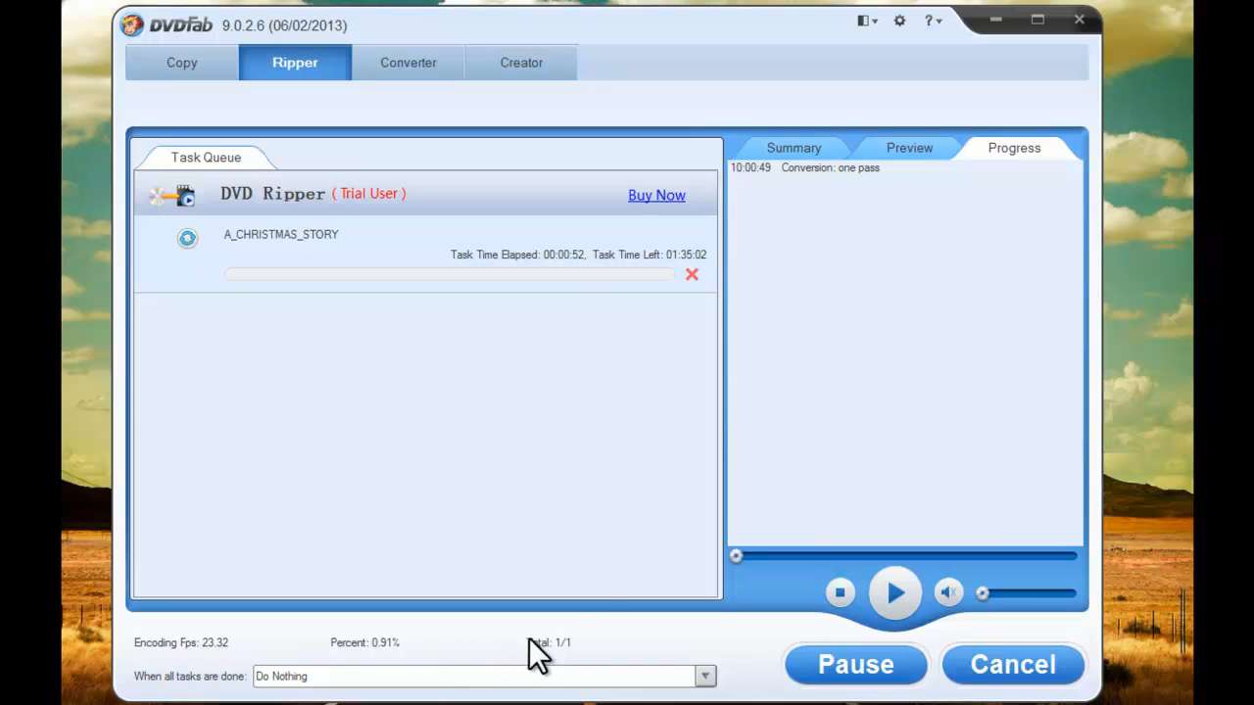
# Watch the live encoding preview of the running A_Christmas_Story conversion.
pyautogui.click(910, 149)
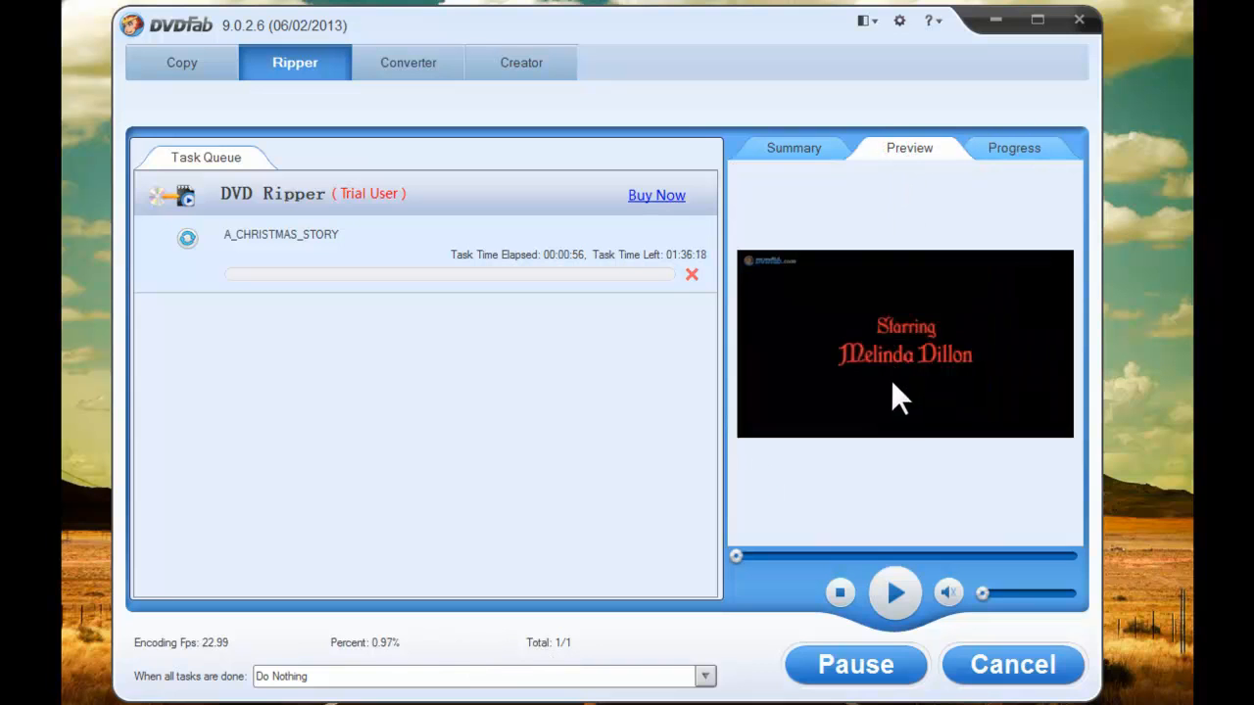
pyautogui.moveTo(925, 447)
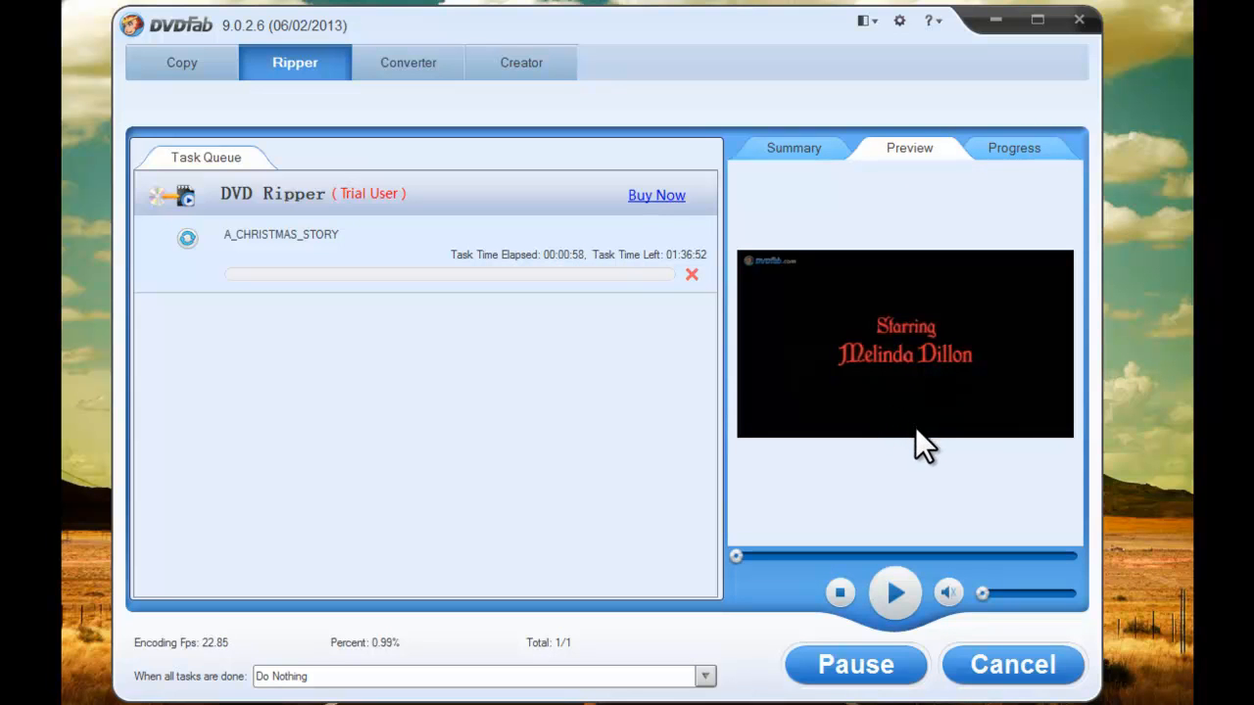